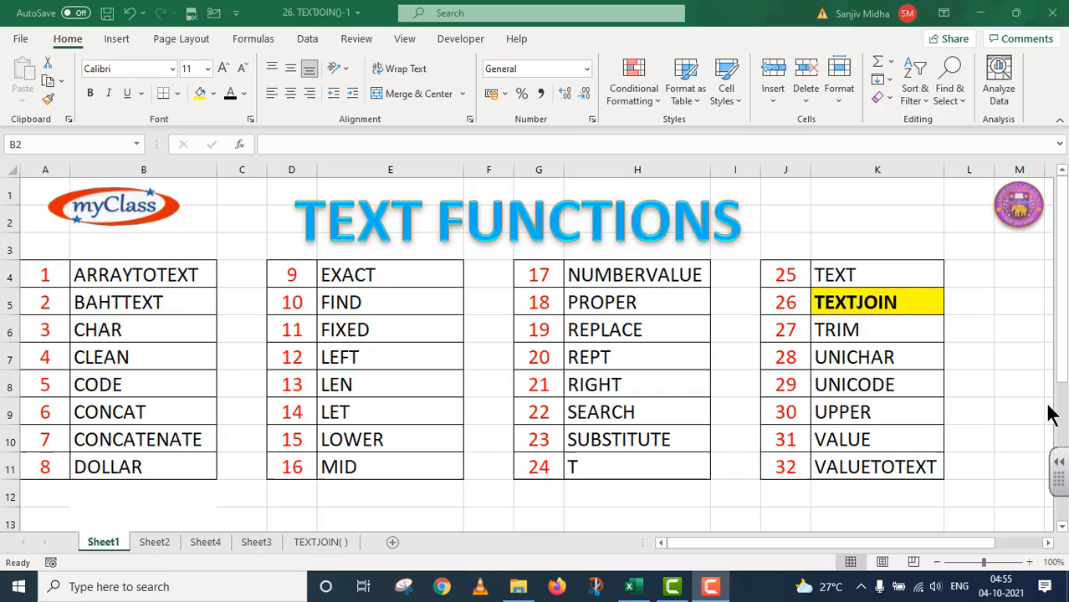
pyautogui.moveTo(1037, 419)
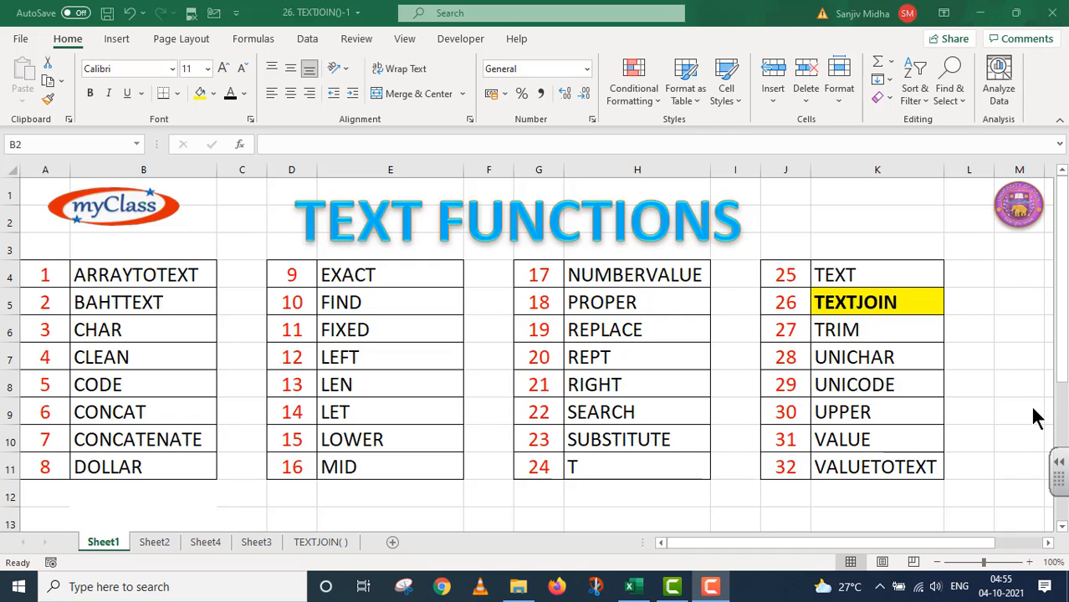
# - Switch to Sheet2, the '26. TEXTJOIN() - 1' title page
pyautogui.click(154, 542)
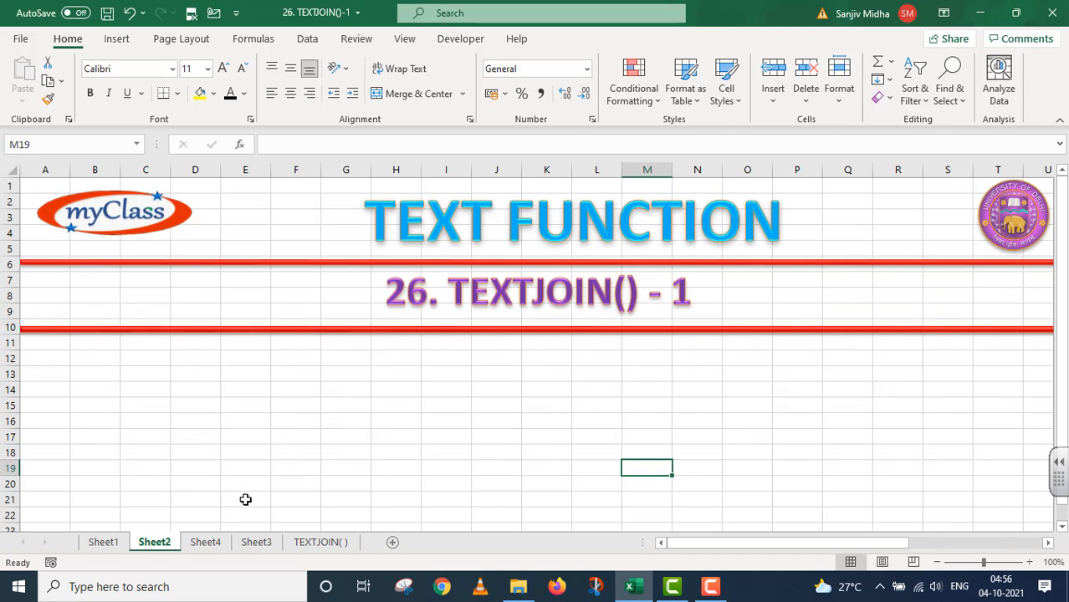
pyautogui.moveTo(246, 498)
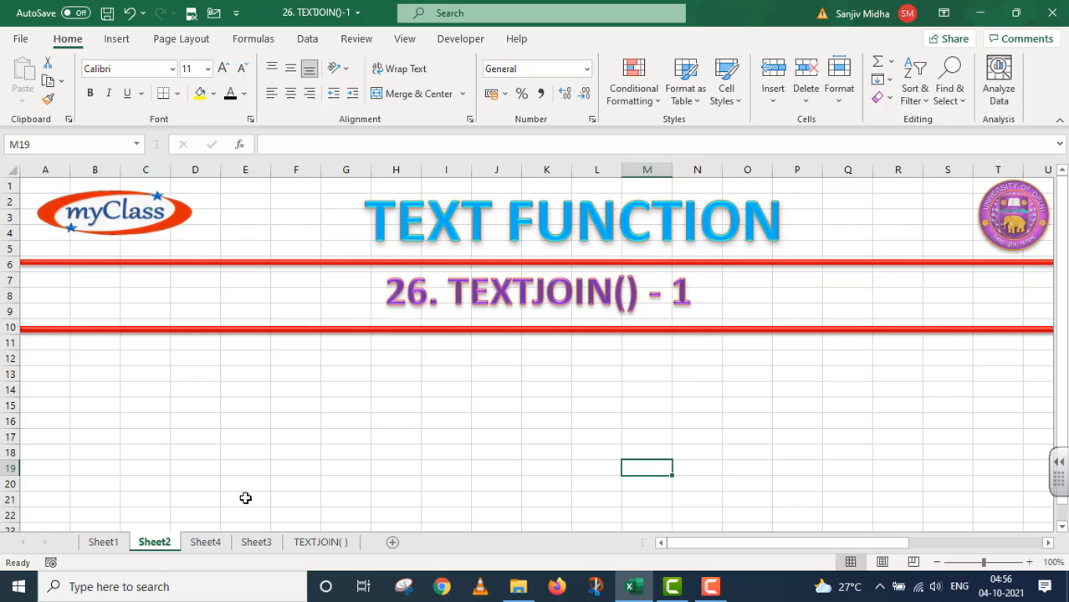
# - Show Sheet4 listing CONCAT, TEXTJOIN, MINIFS, MAXIFS, IFS and SWITCH
pyautogui.click(205, 542)
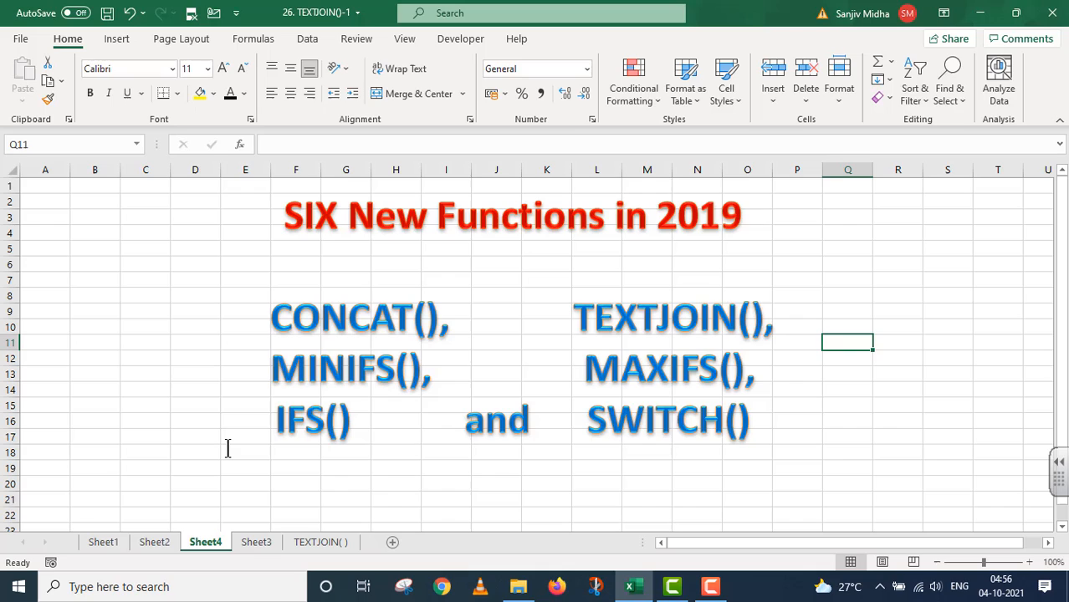
pyautogui.moveTo(262, 341)
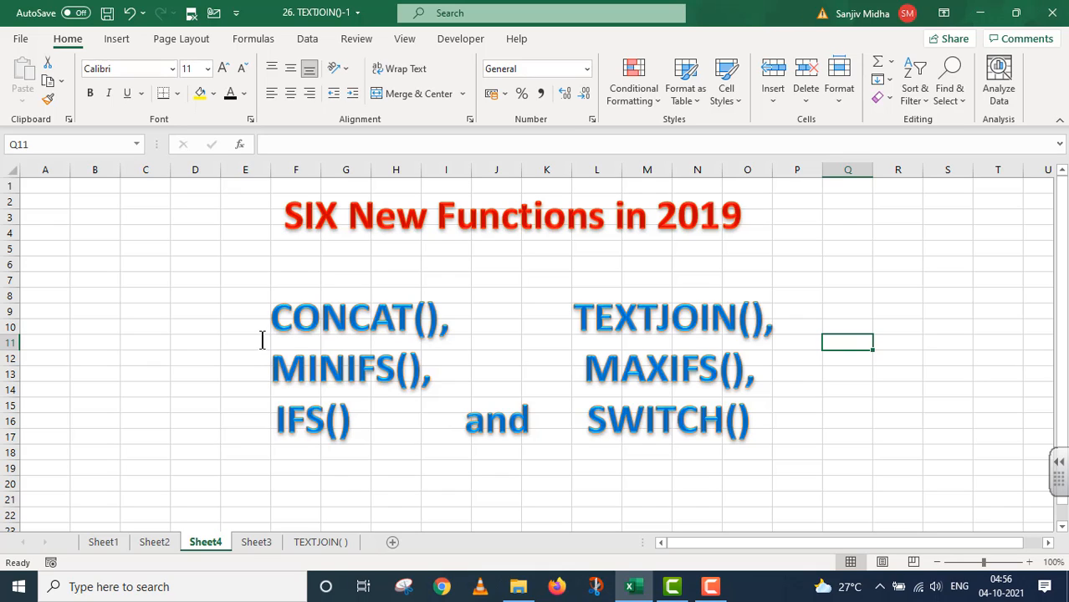
pyautogui.moveTo(256, 312)
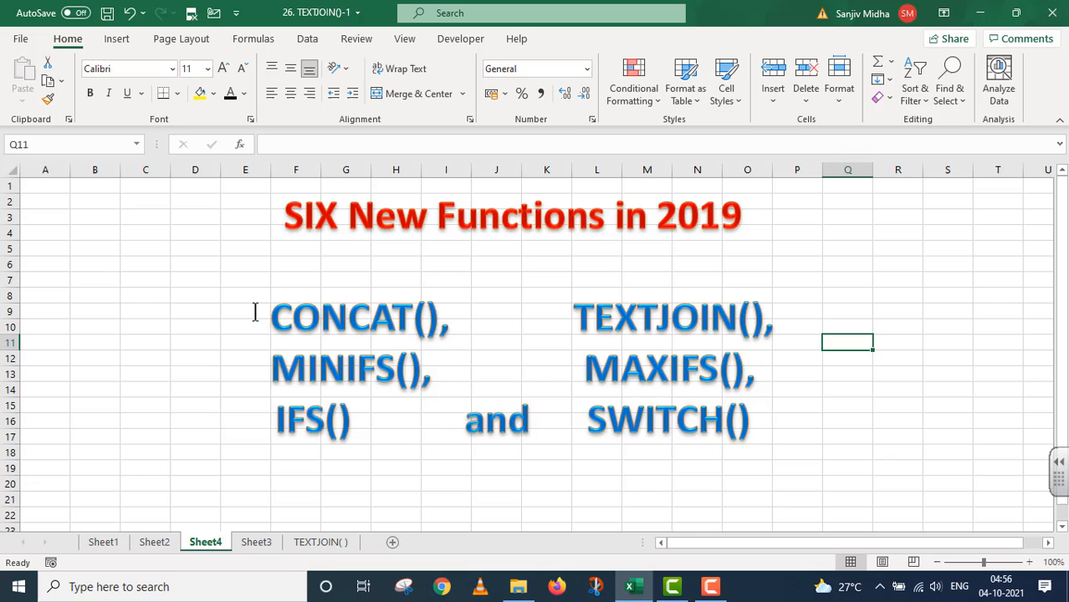
pyautogui.moveTo(503, 446)
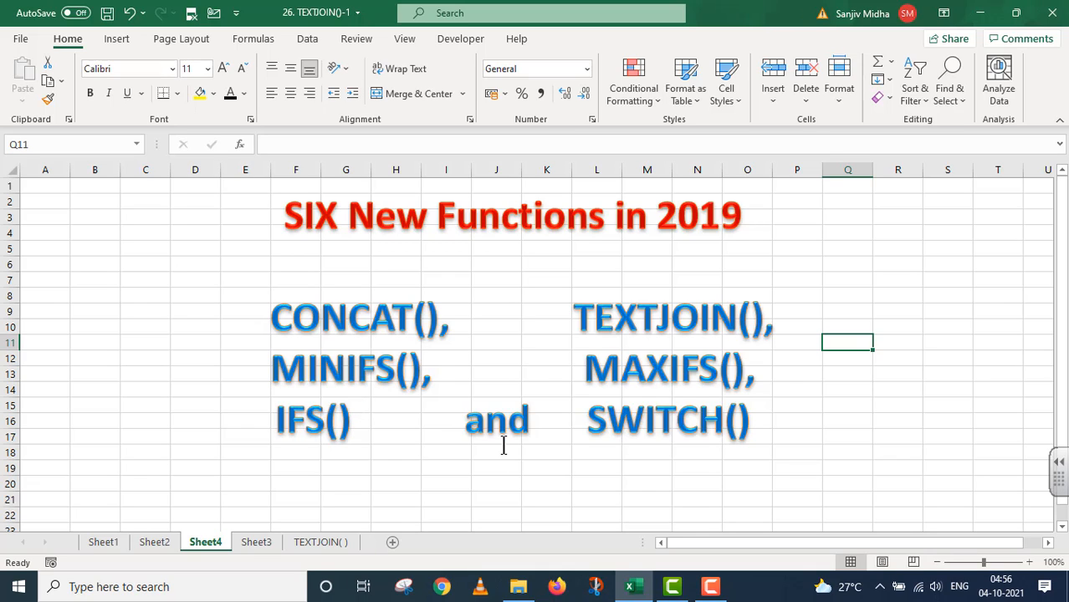
pyautogui.moveTo(580, 324)
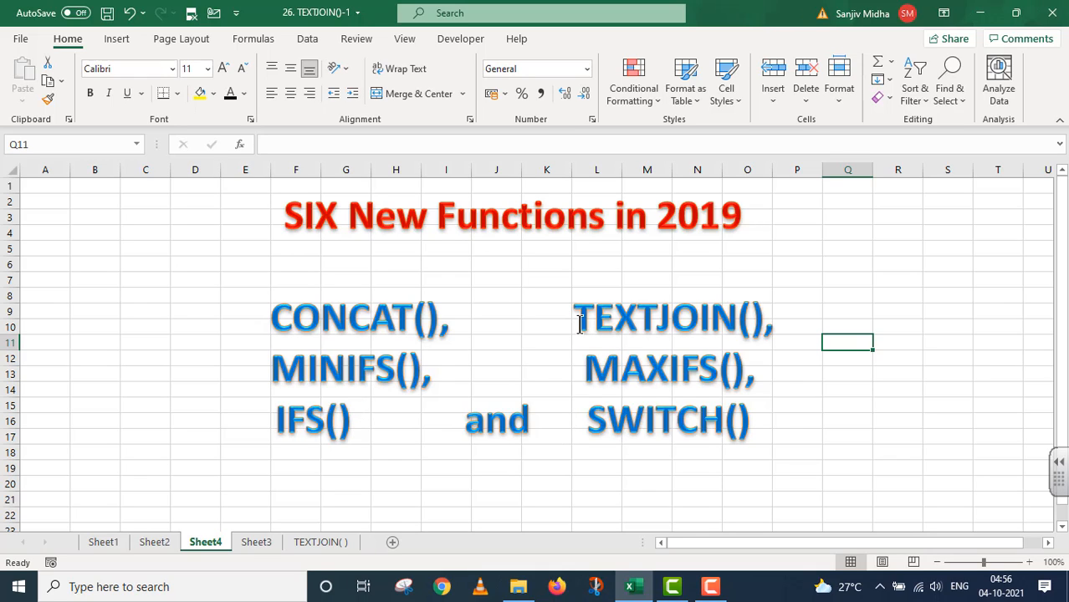
pyautogui.moveTo(467, 491)
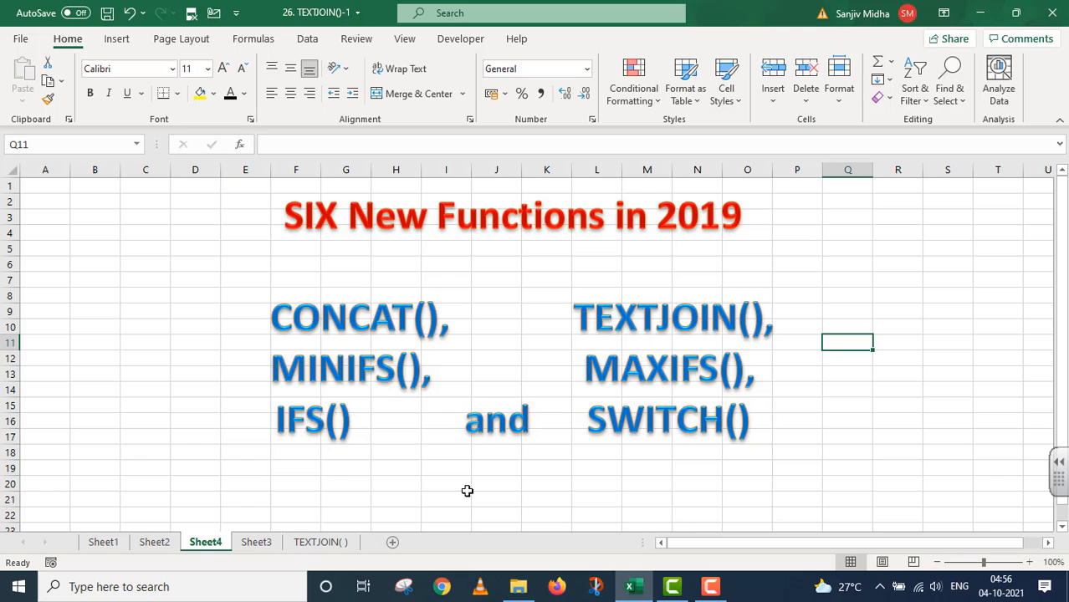
pyautogui.moveTo(461, 489)
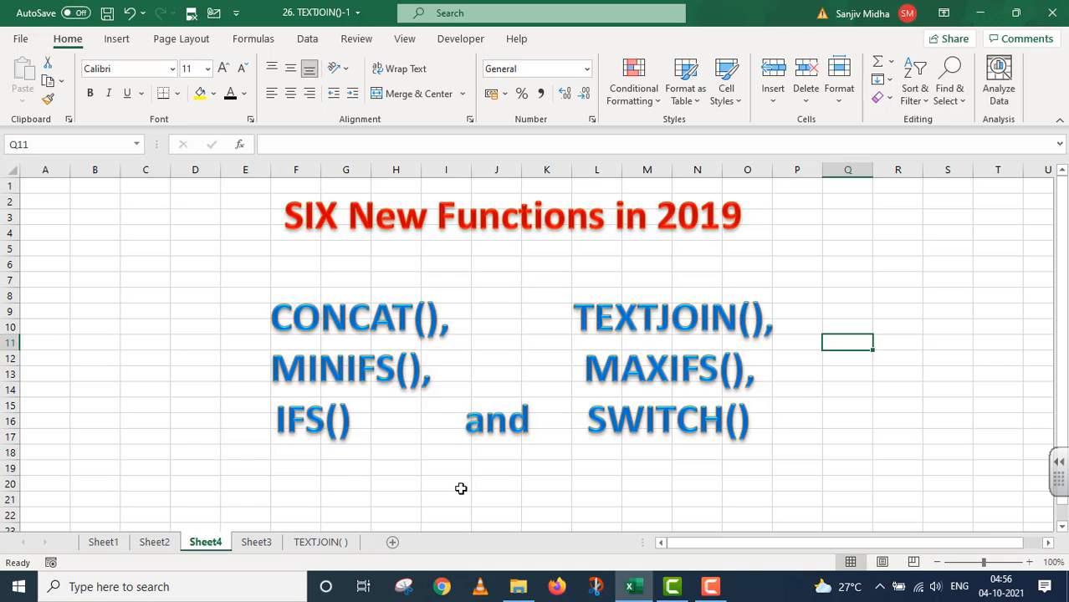
# - Open the TEXTJOIN( ) worksheet with the syntax and address inputs table
pyautogui.click(321, 542)
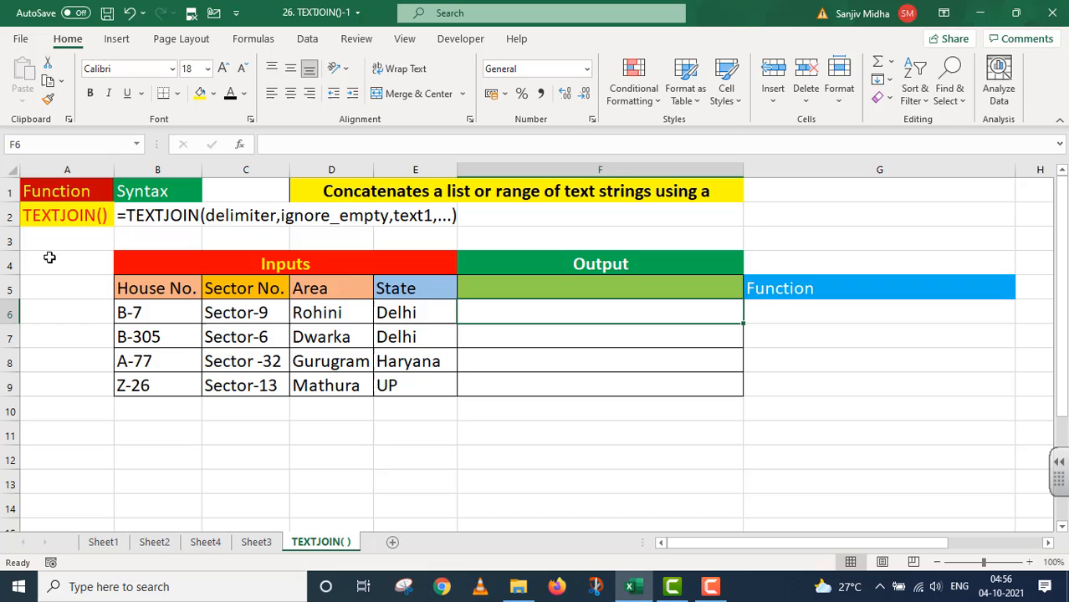
pyautogui.moveTo(223, 260)
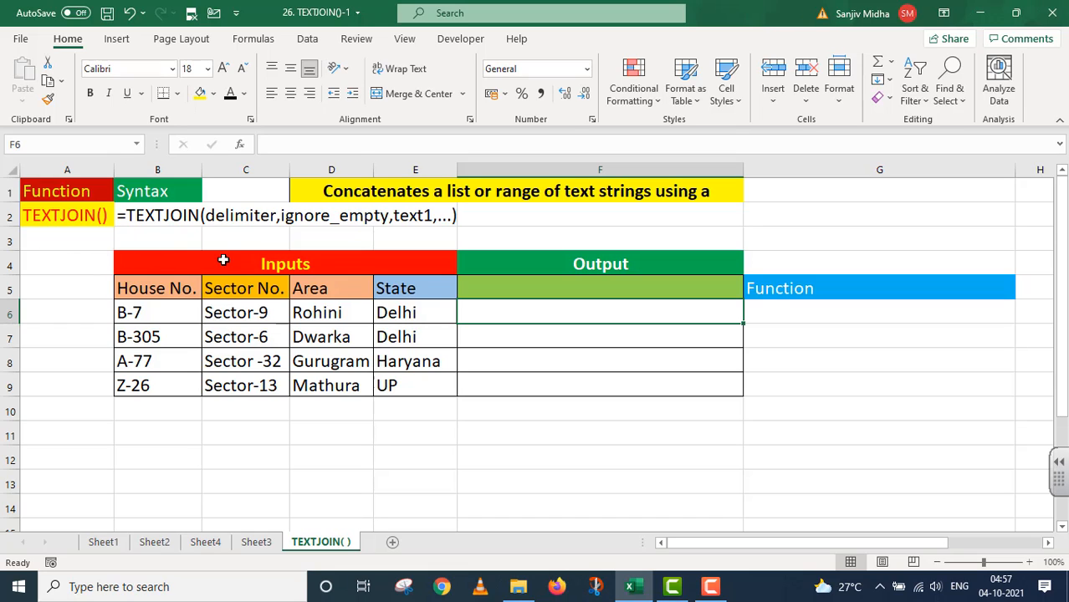
pyautogui.moveTo(205, 234)
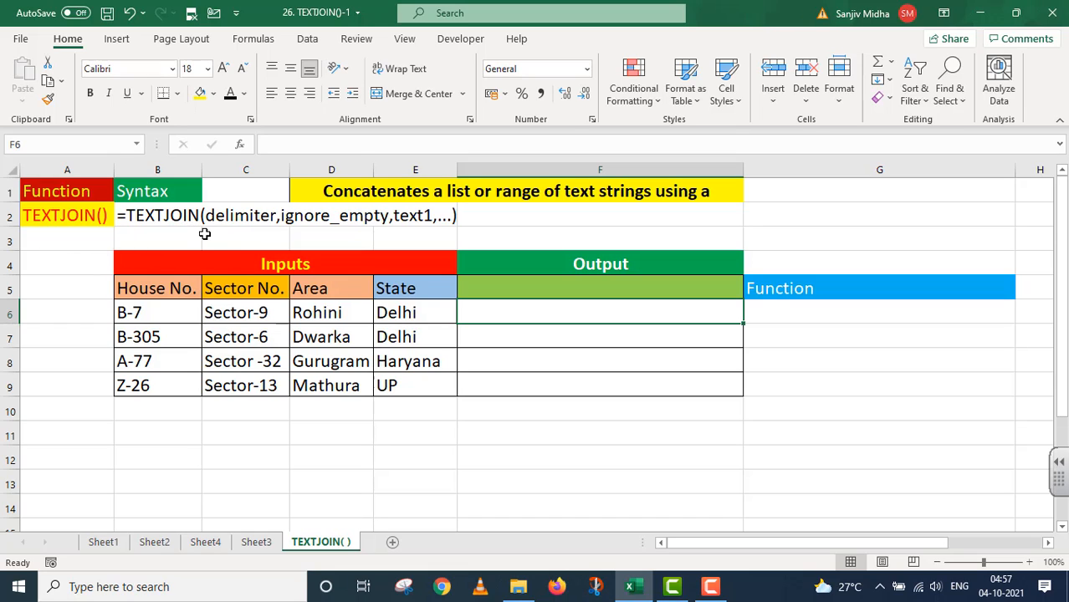
pyautogui.moveTo(216, 236)
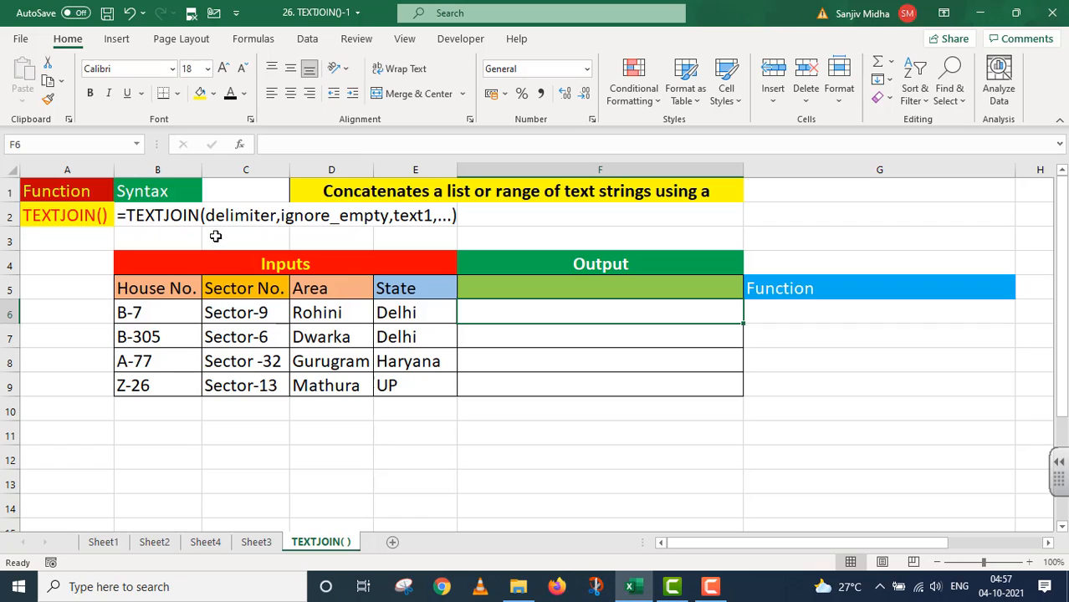
pyautogui.moveTo(236, 227)
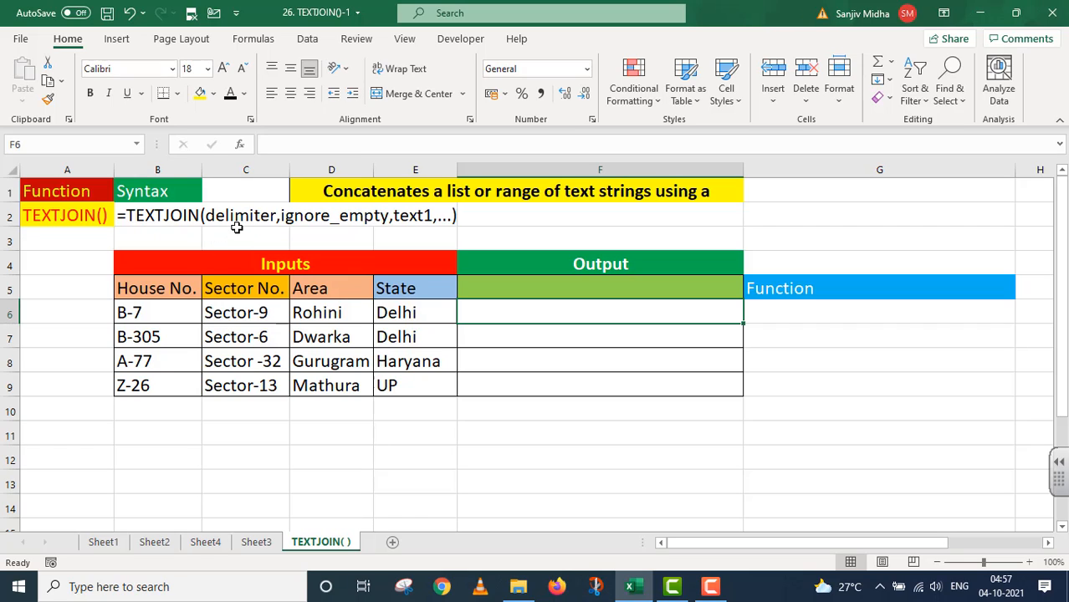
pyautogui.moveTo(292, 232)
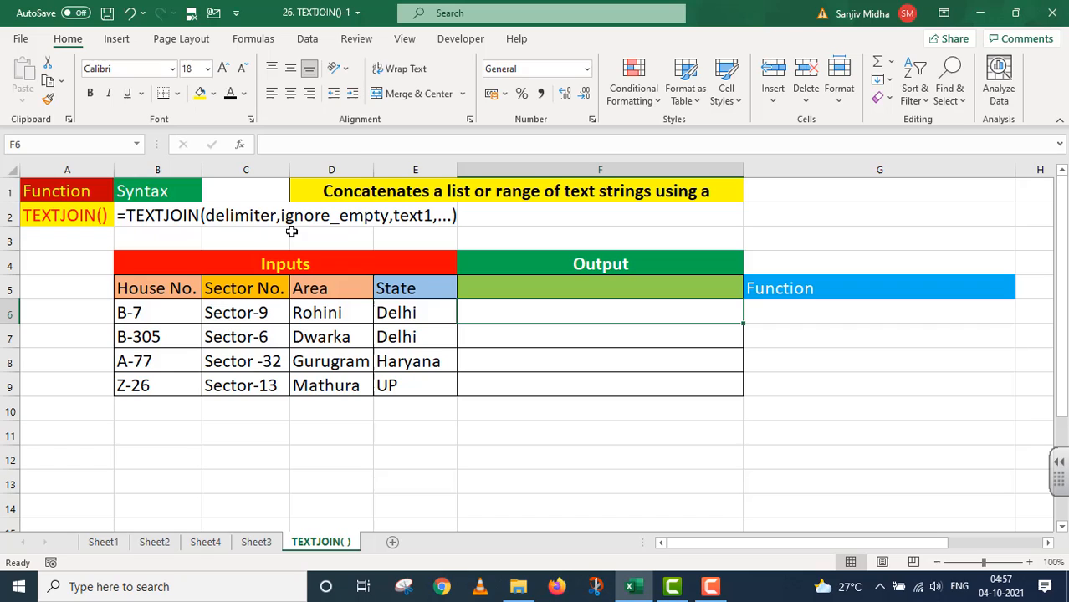
pyautogui.moveTo(340, 232)
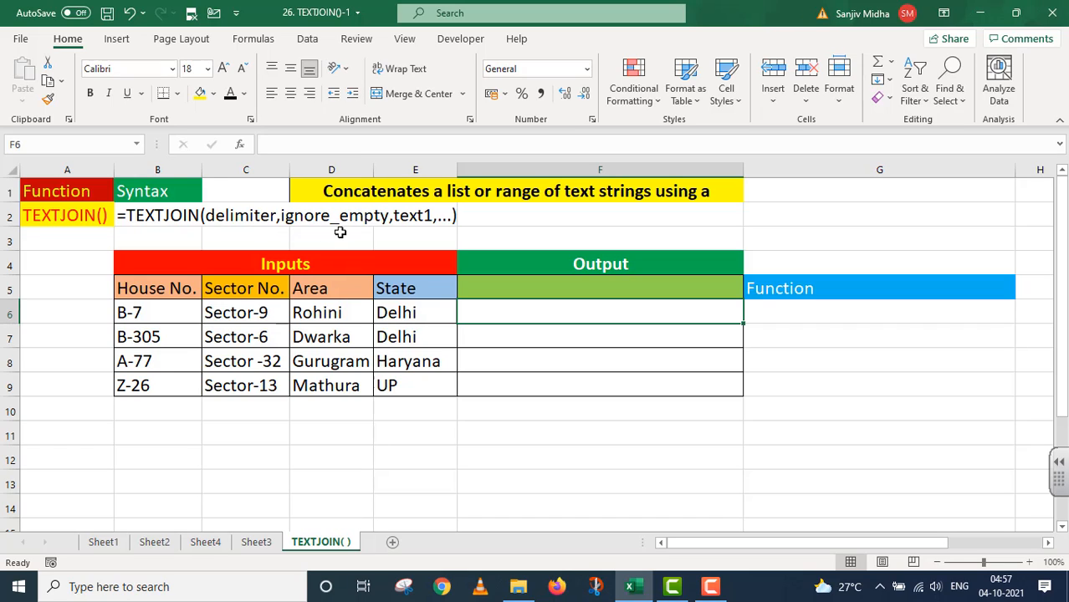
pyautogui.moveTo(377, 232)
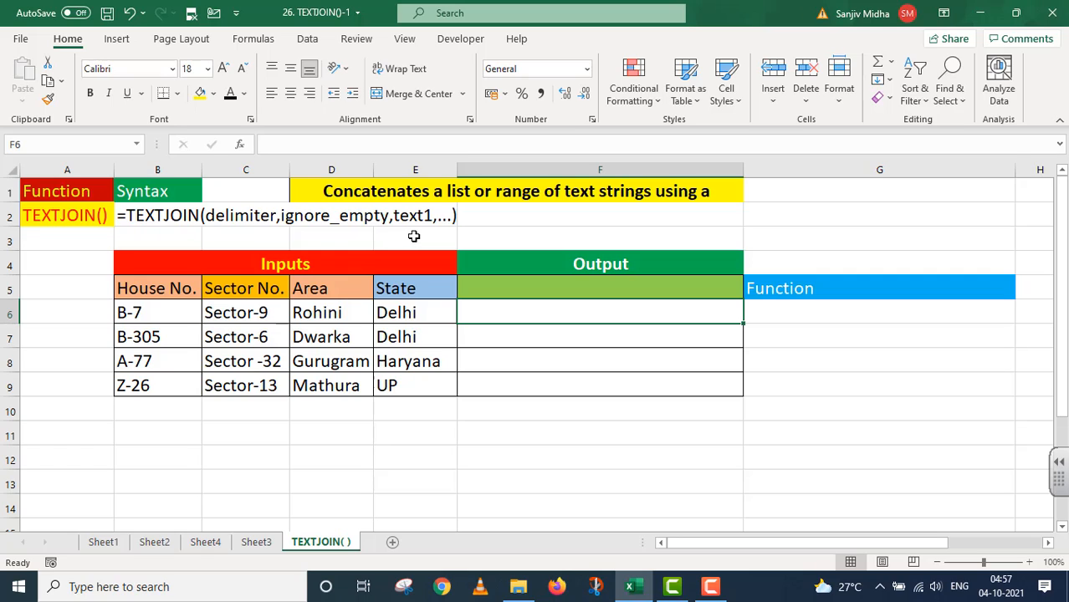
pyautogui.moveTo(423, 228)
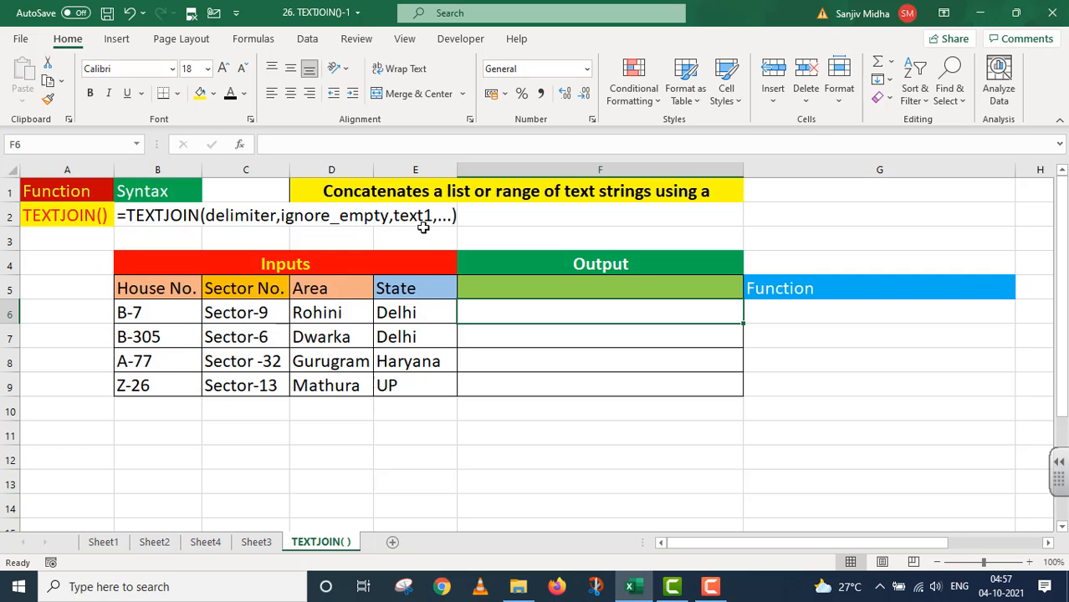
pyautogui.moveTo(417, 231)
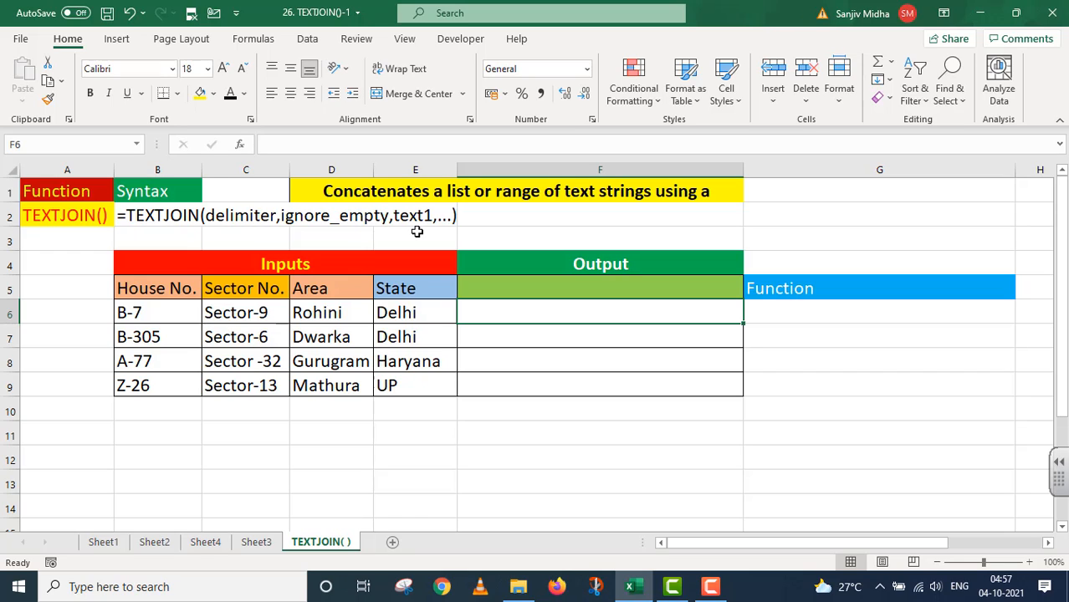
pyautogui.moveTo(61, 239)
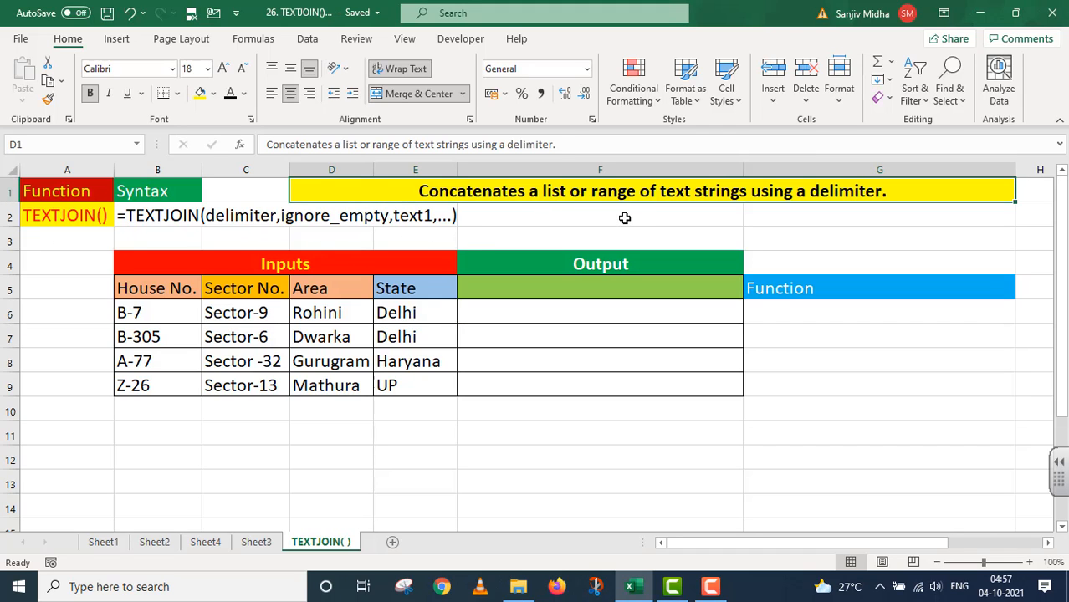
pyautogui.moveTo(768, 215)
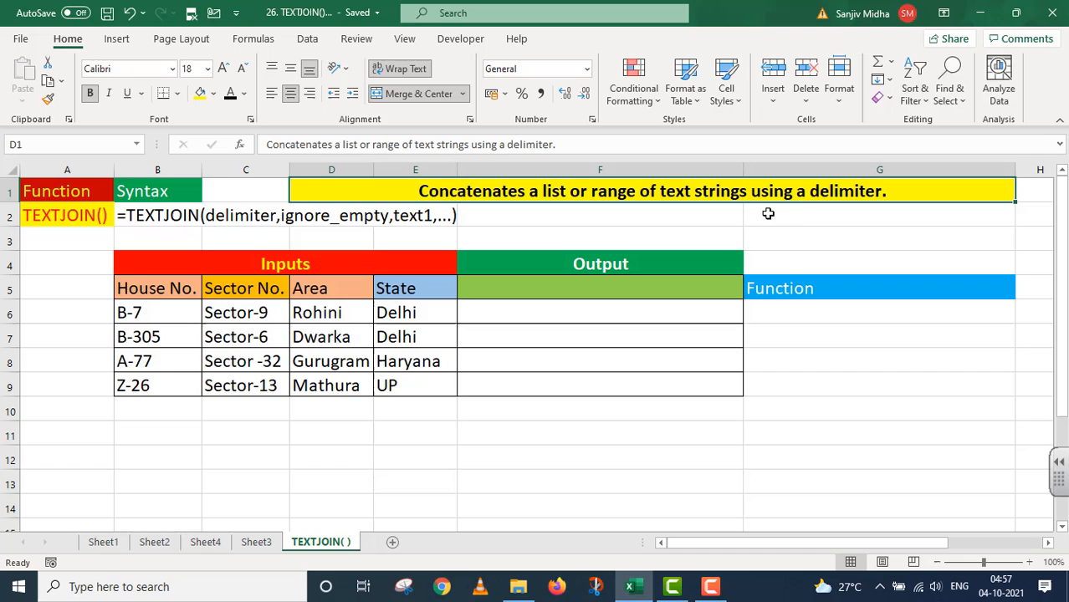
pyautogui.moveTo(835, 238)
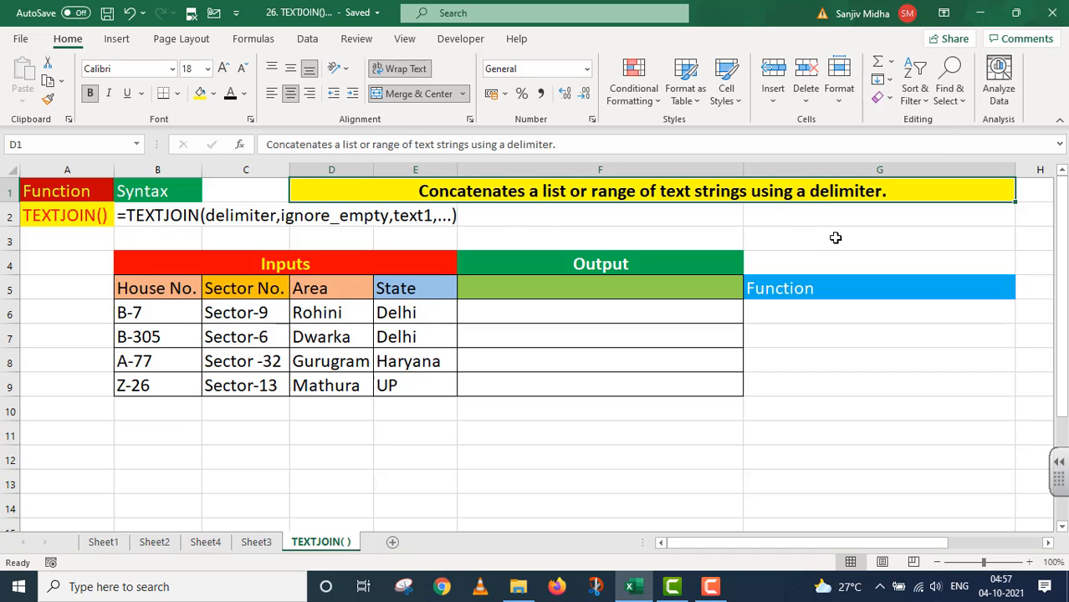
pyautogui.moveTo(556, 217)
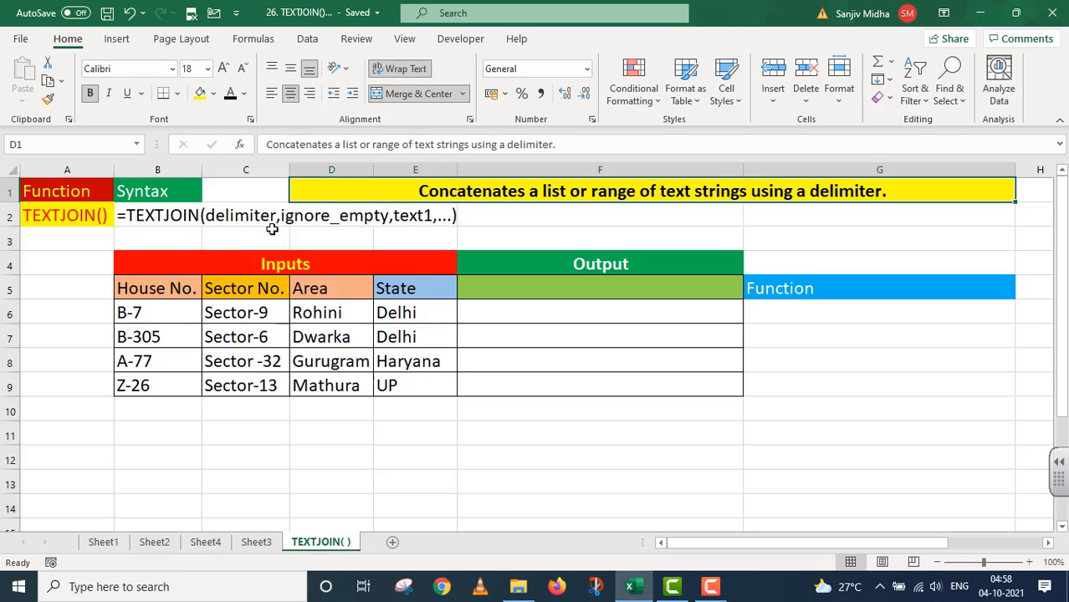
pyautogui.moveTo(511, 218)
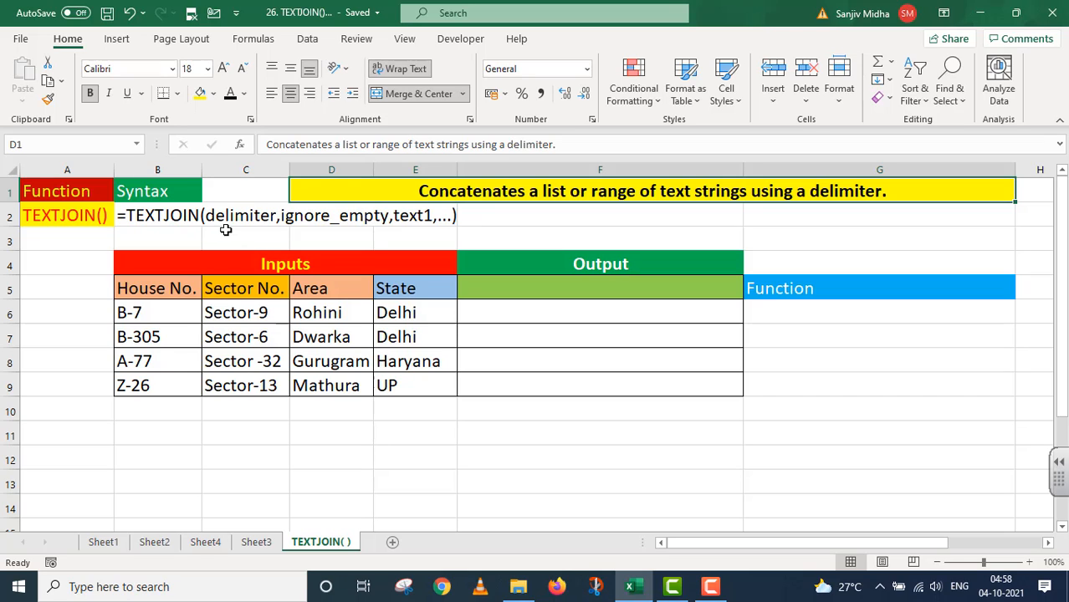
pyautogui.moveTo(285, 235)
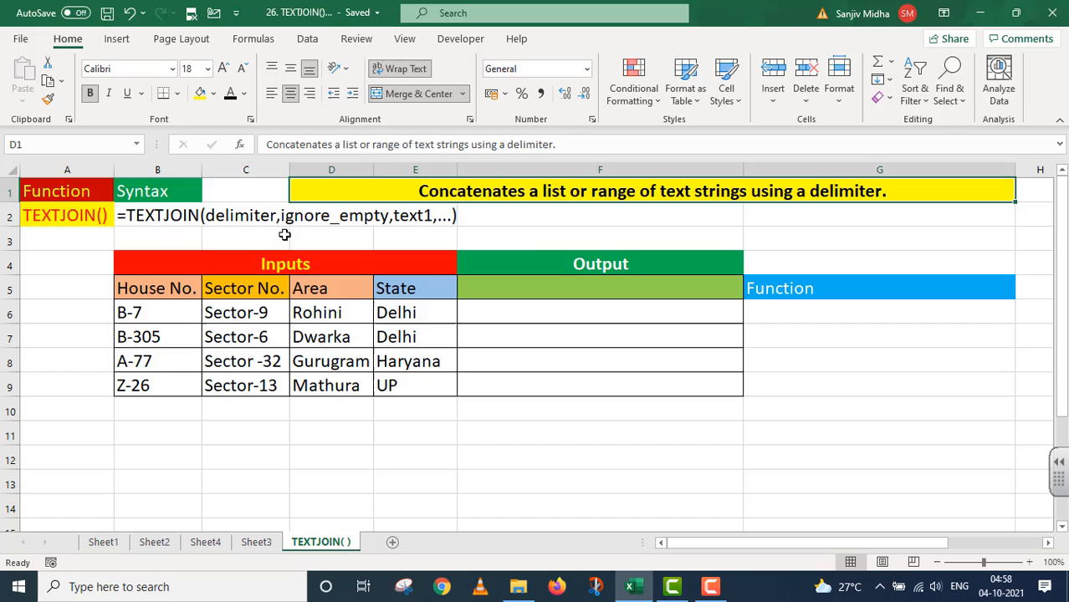
pyautogui.moveTo(153, 248)
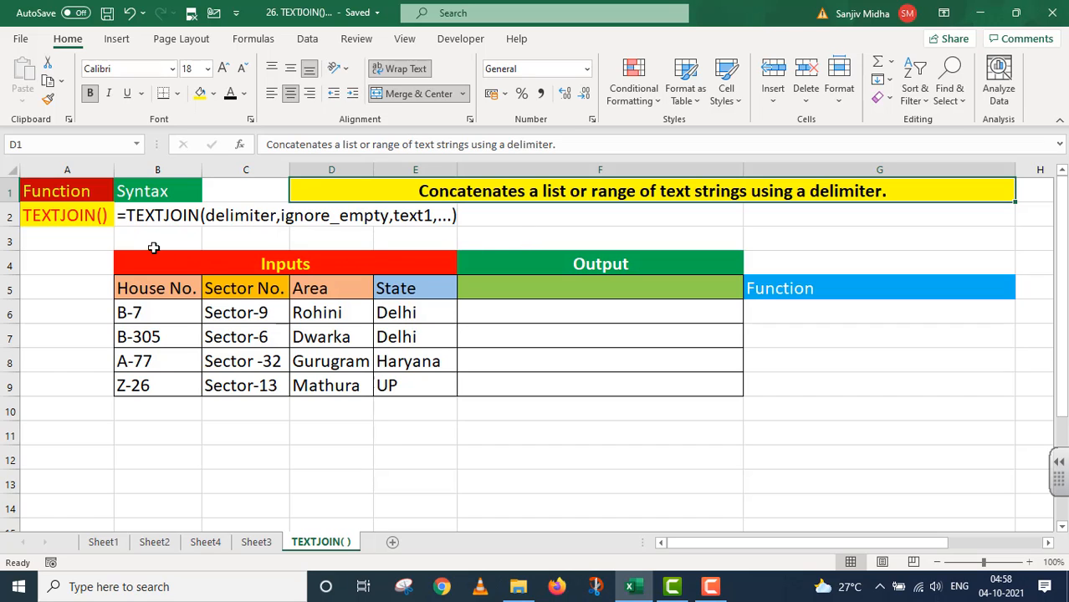
pyautogui.moveTo(136, 345)
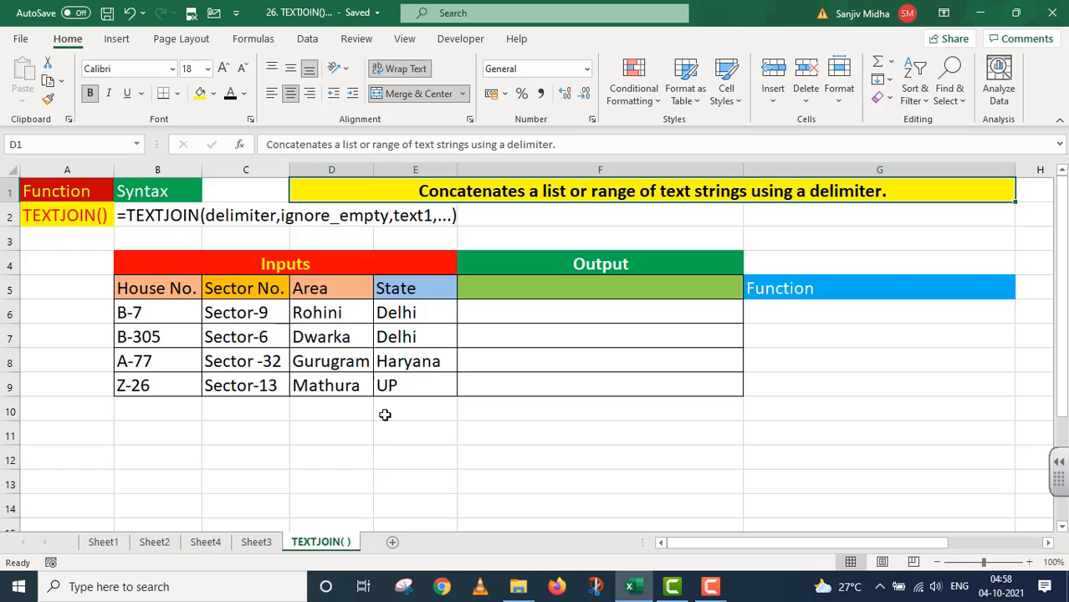
pyautogui.moveTo(485, 284)
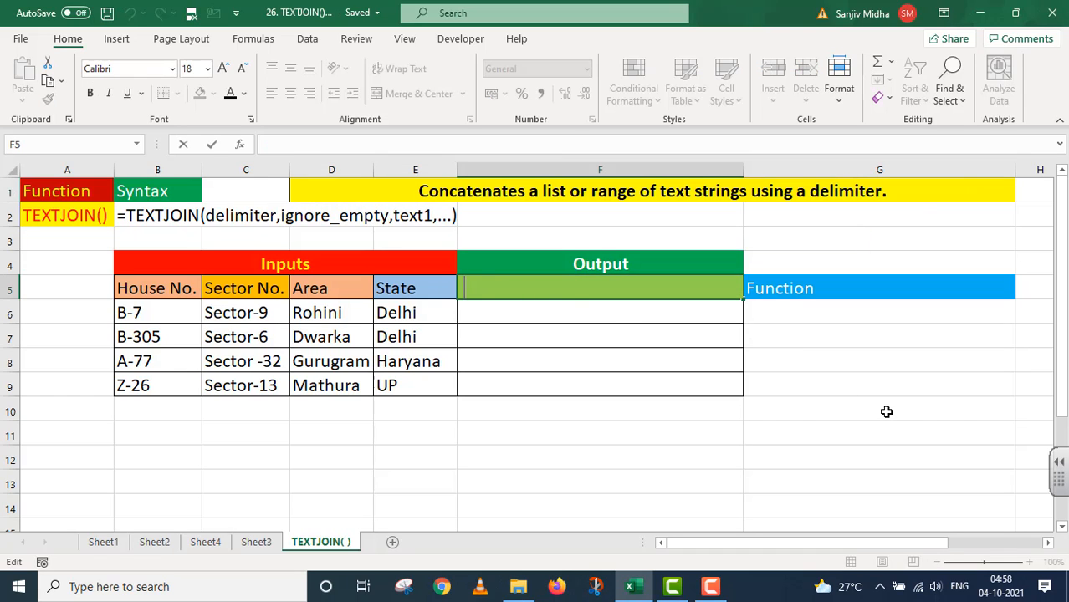
# - Type 'Address' as the Output column header in F5
pyautogui.write('Addre')
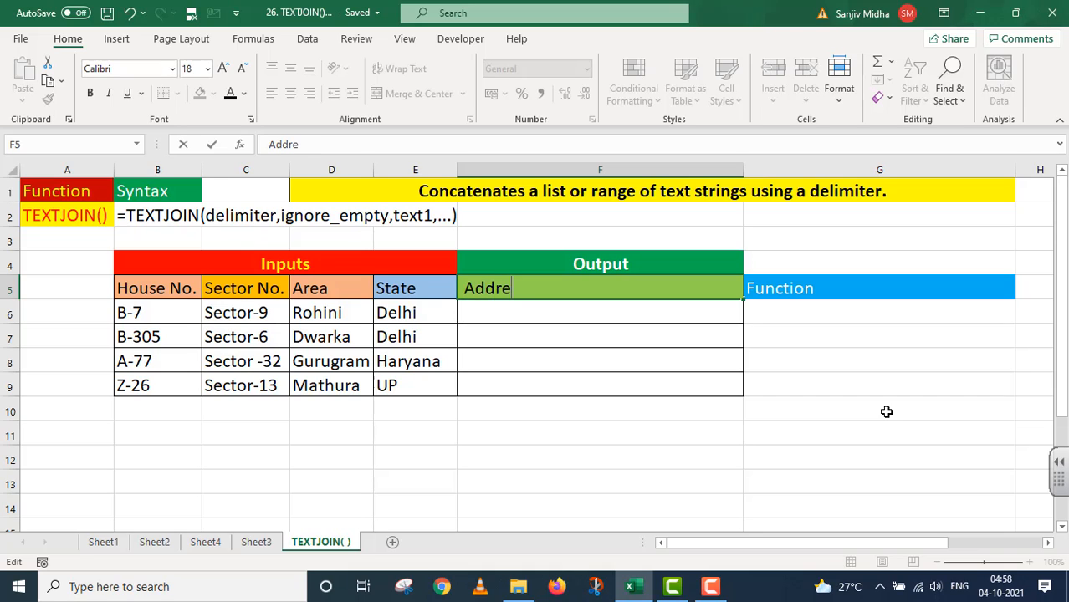
pyautogui.write('ss')
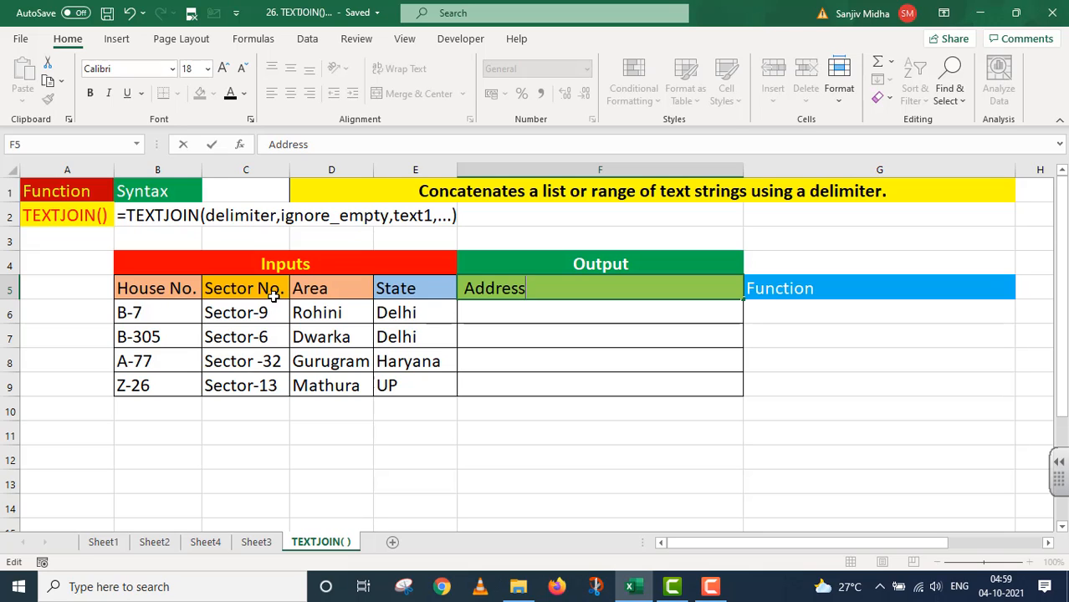
pyautogui.moveTo(381, 326)
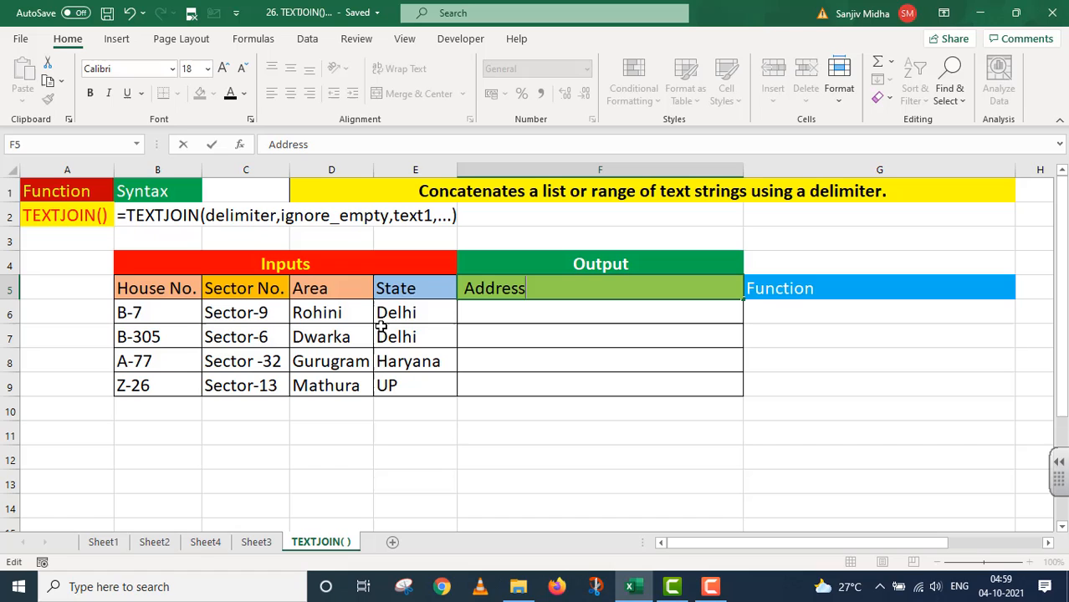
pyautogui.moveTo(502, 303)
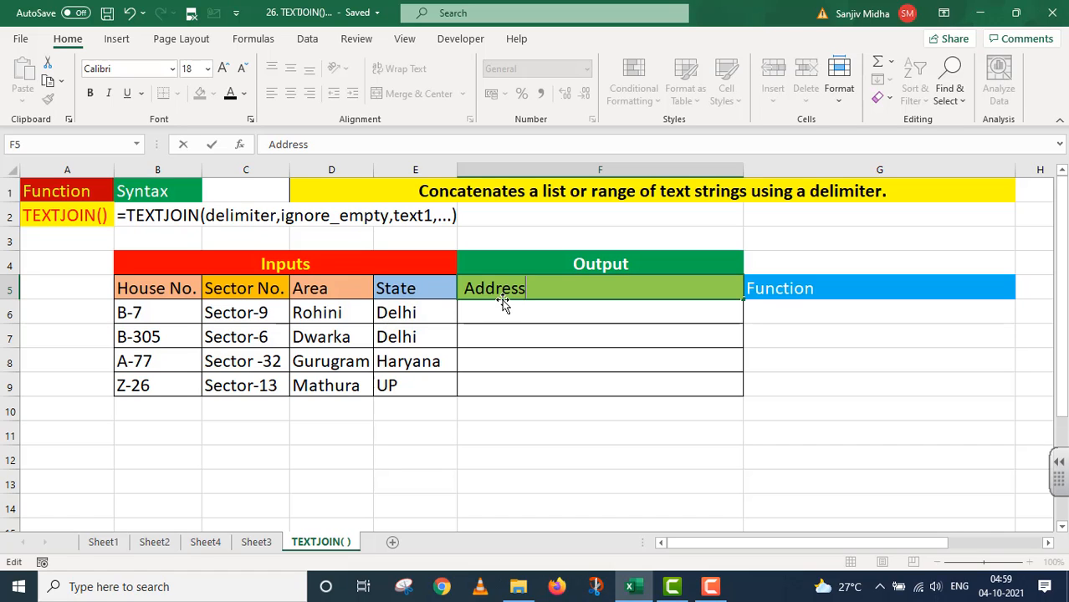
pyautogui.moveTo(510, 312)
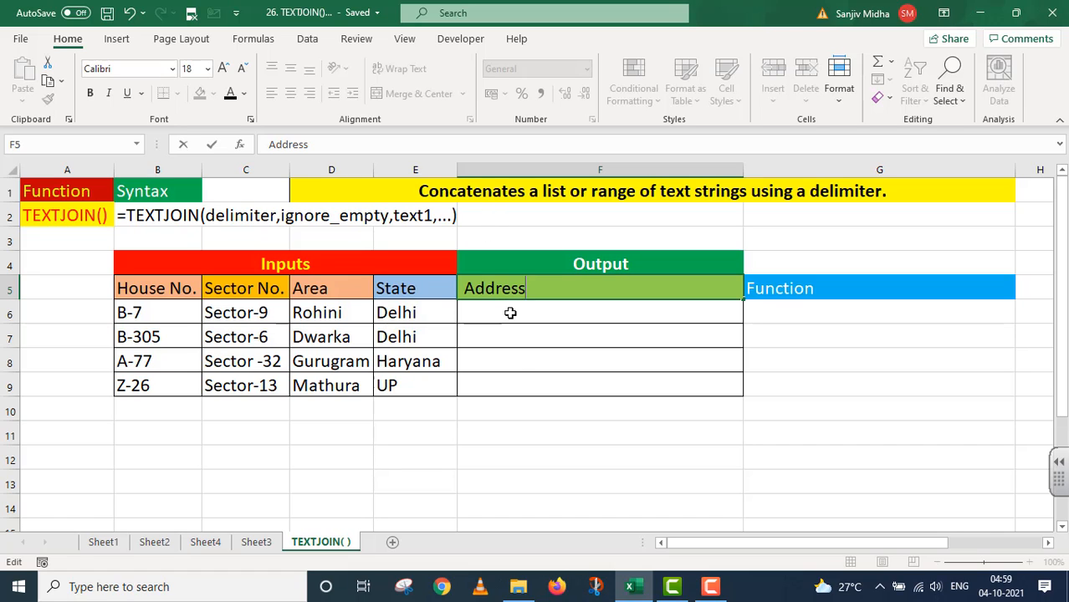
pyautogui.moveTo(510, 322)
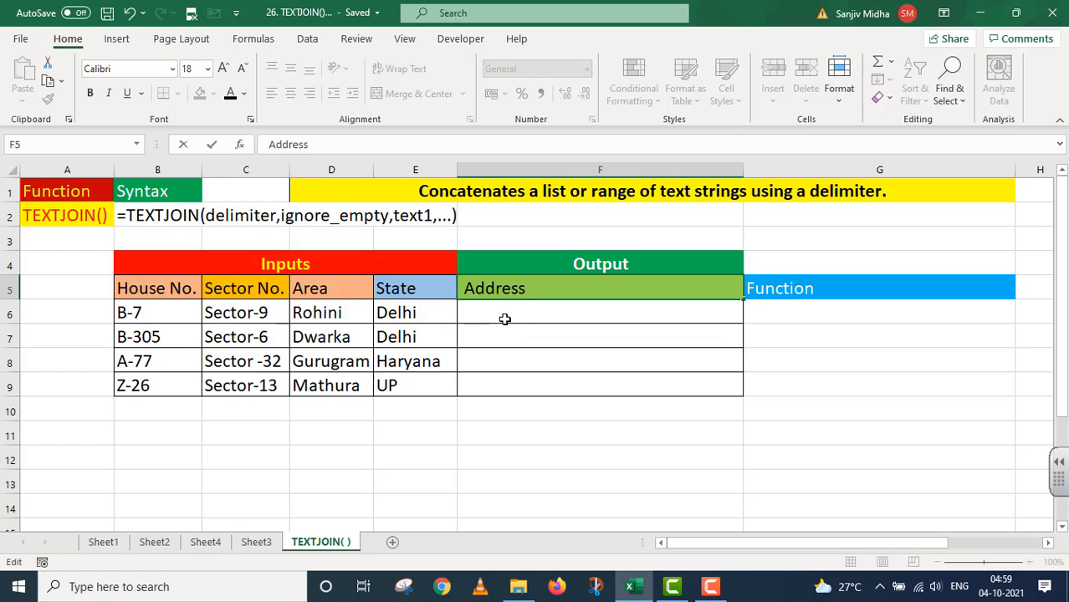
pyautogui.moveTo(556, 375)
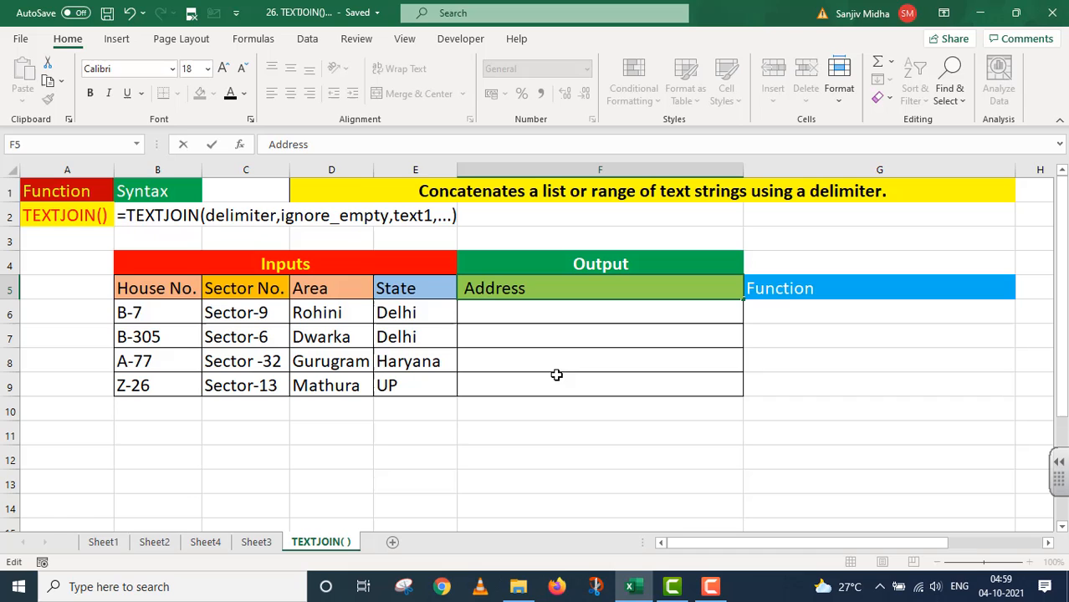
pyautogui.moveTo(524, 432)
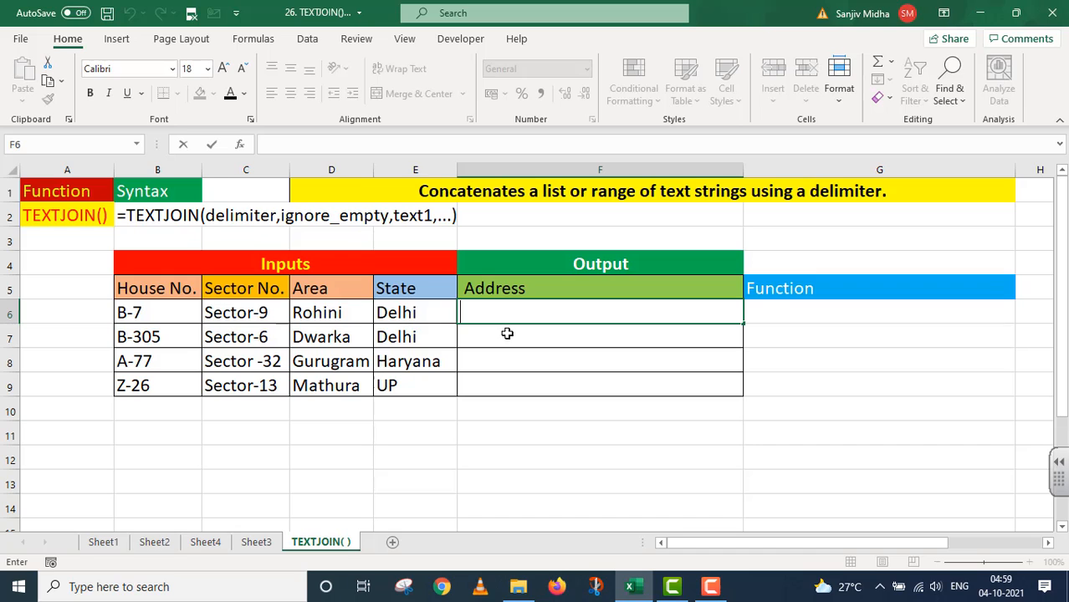
# - Enter =TEXTJOIN(",",TRUE, in F6, using a comma delimiter and ignoring empties
pyautogui.write('=')
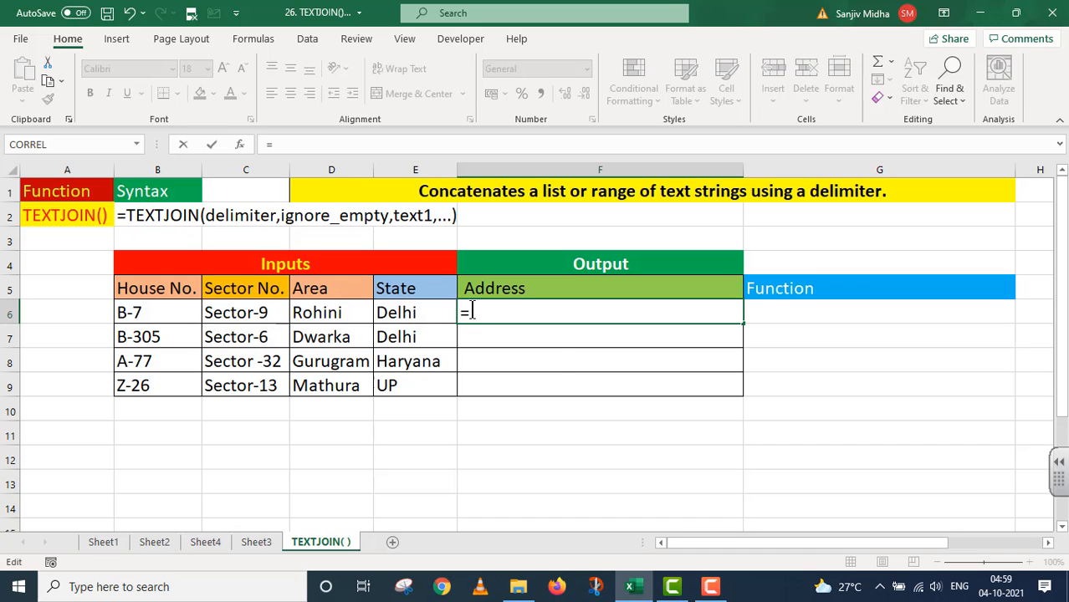
pyautogui.write('TEXTJOIN(')
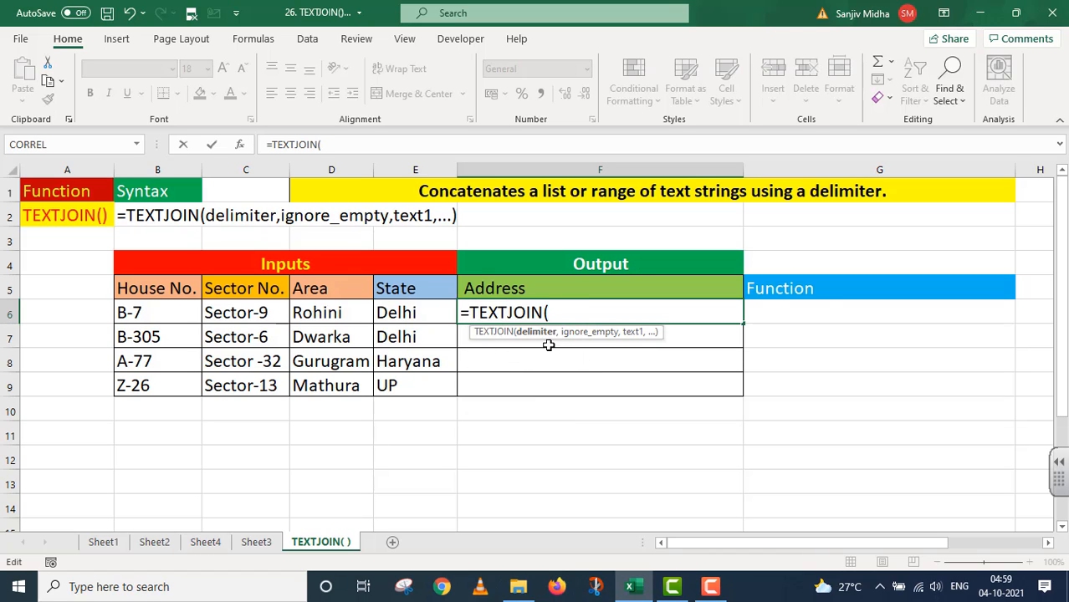
pyautogui.moveTo(540, 344)
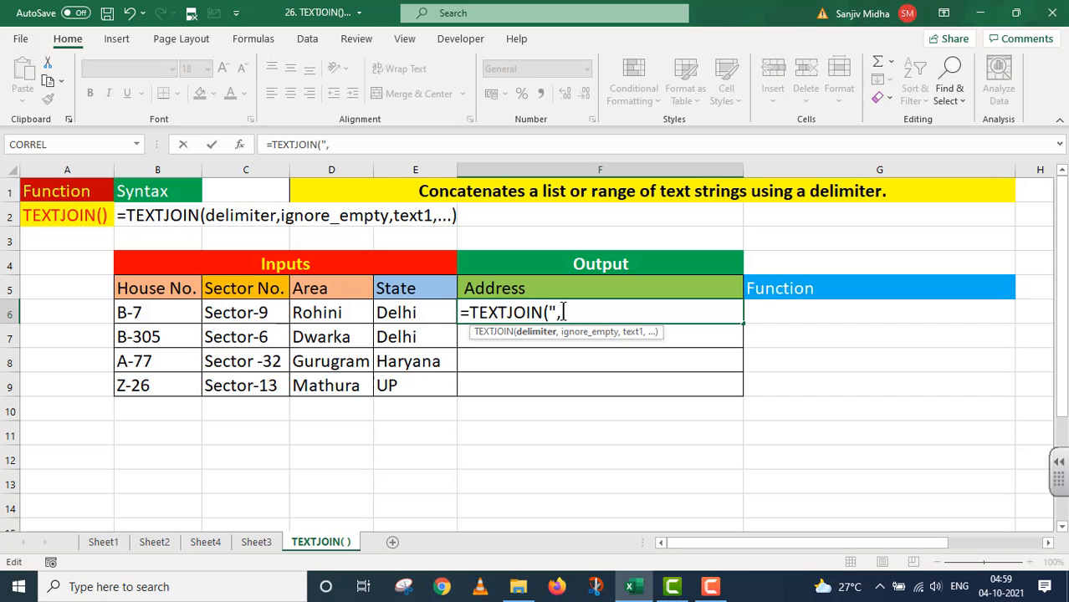
pyautogui.write(',')
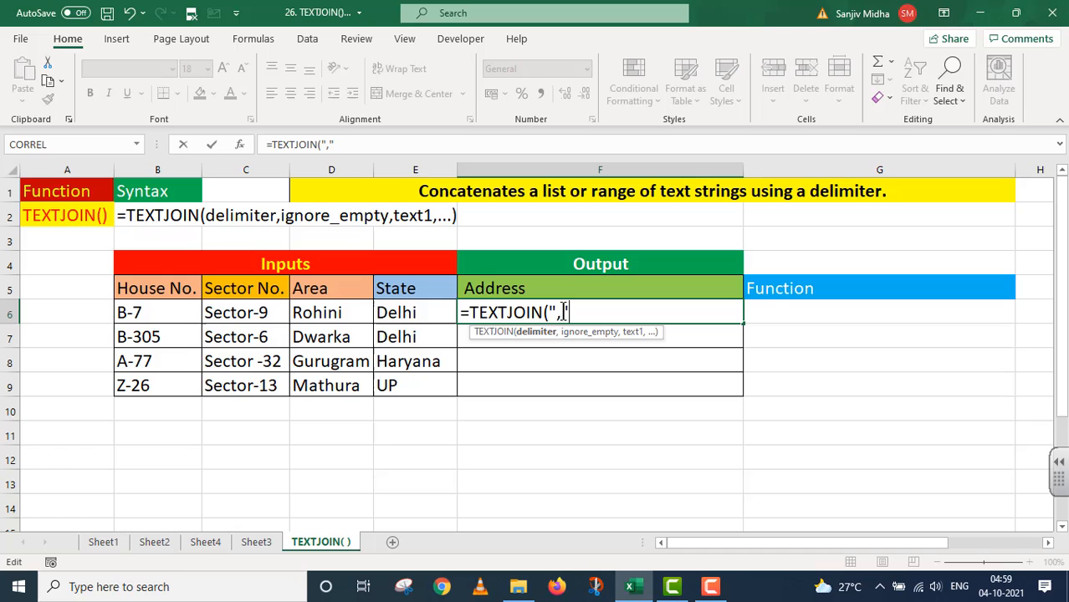
pyautogui.write(',')
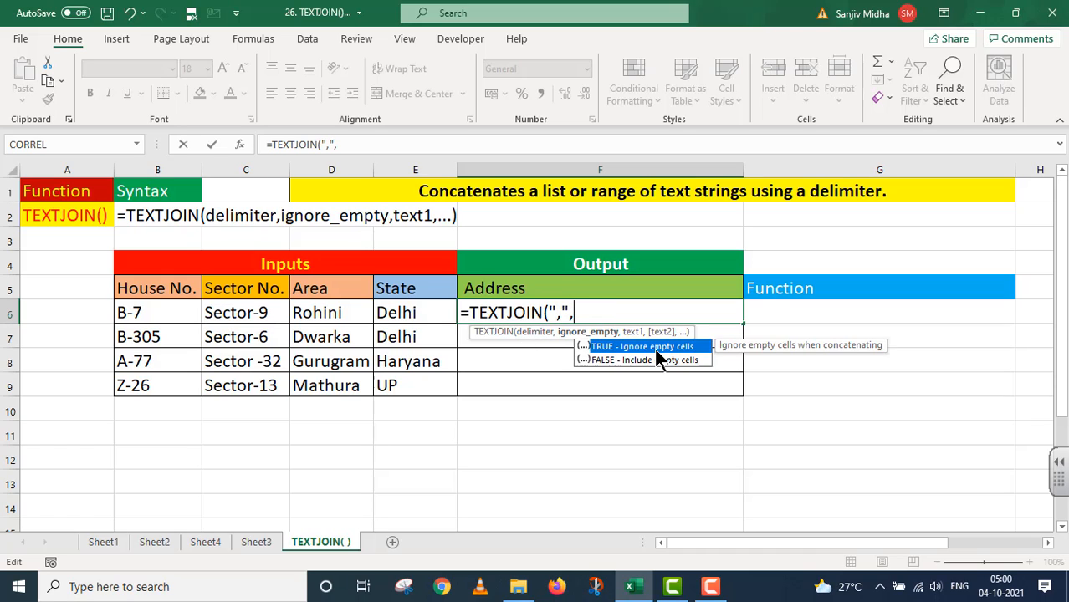
pyautogui.write('TRUE')
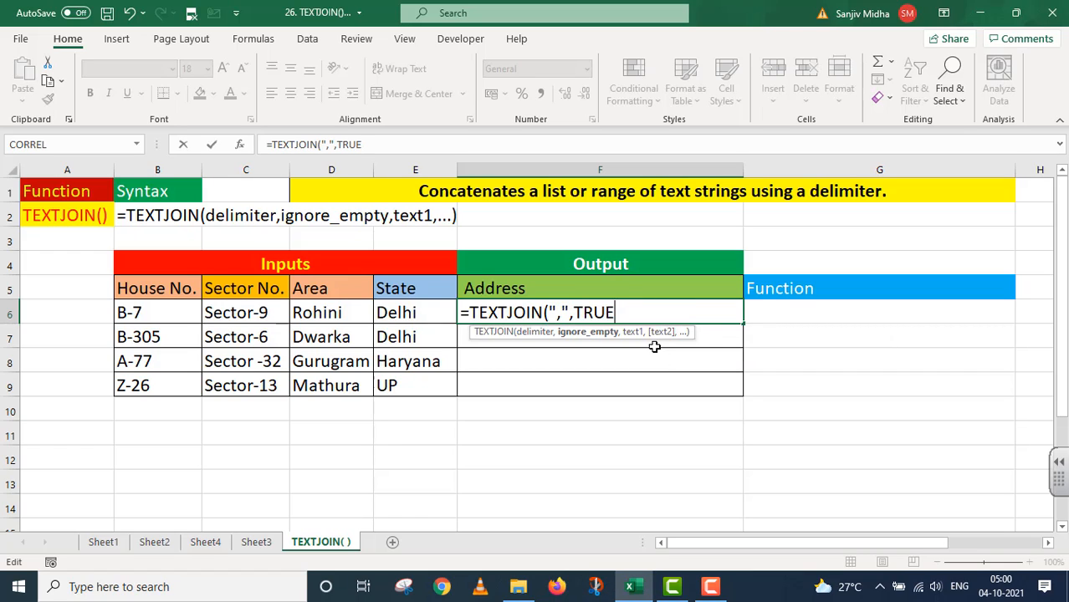
pyautogui.write(',')
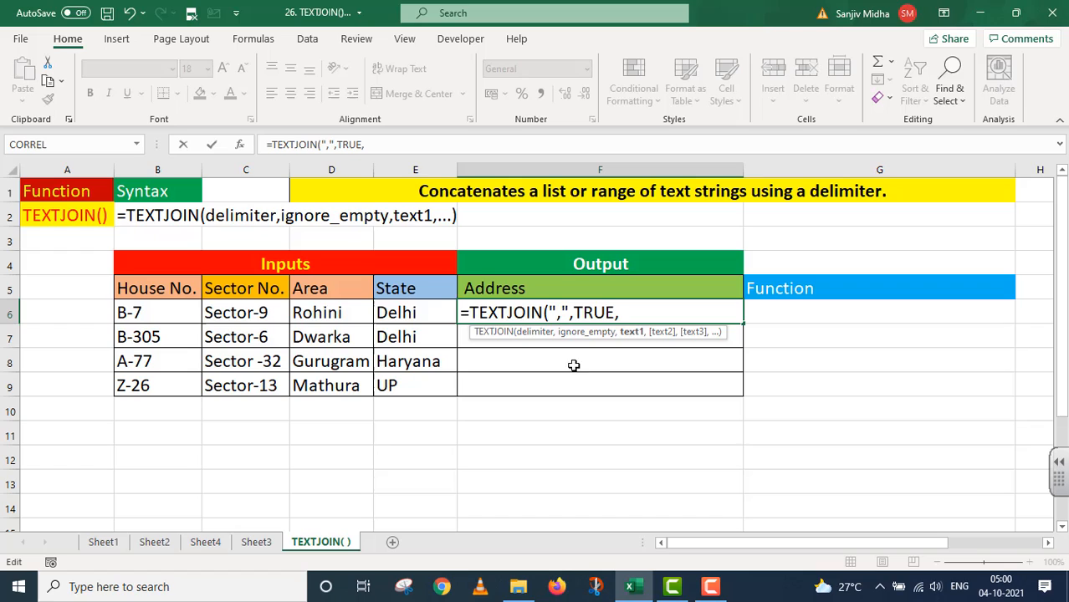
pyautogui.moveTo(382, 326)
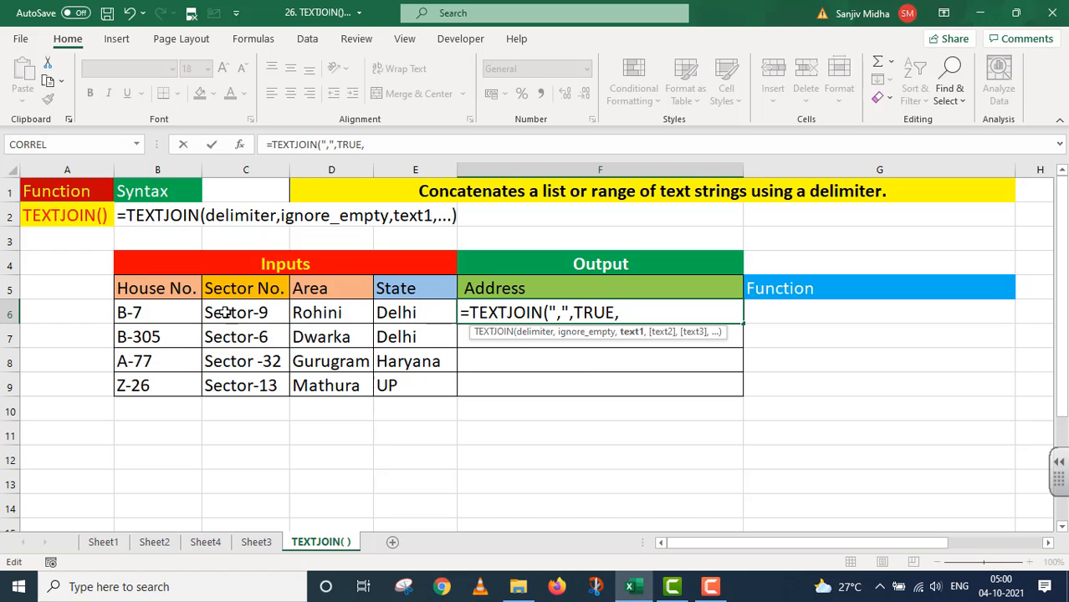
# - Add B6, C6, D6 and E6 to finish =TEXTJOIN(",",TRUE,B6,C6,D6,E6)
pyautogui.click(129, 312)
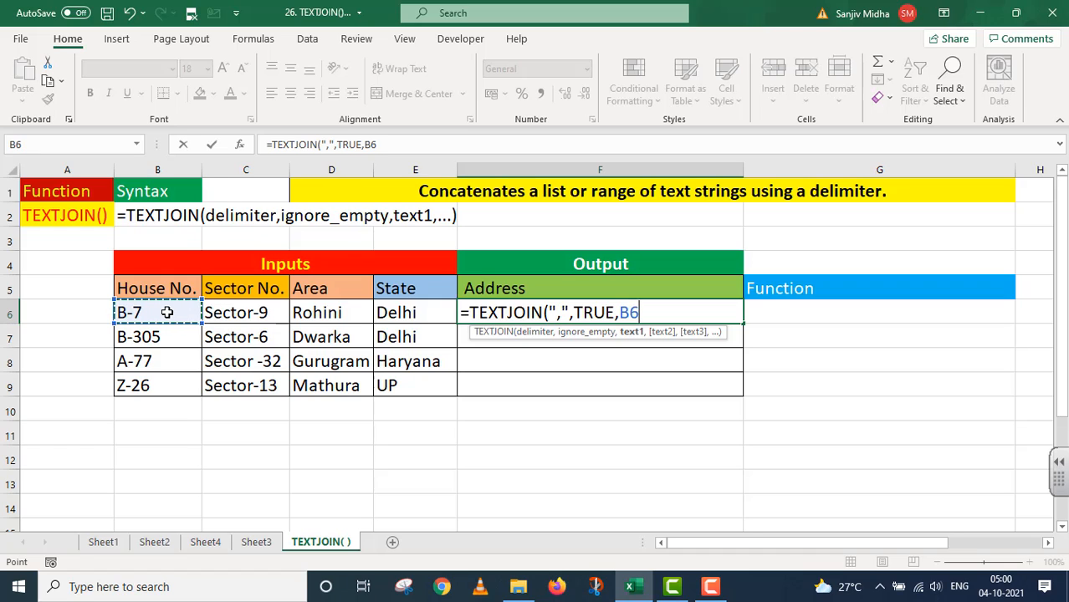
pyautogui.write(',')
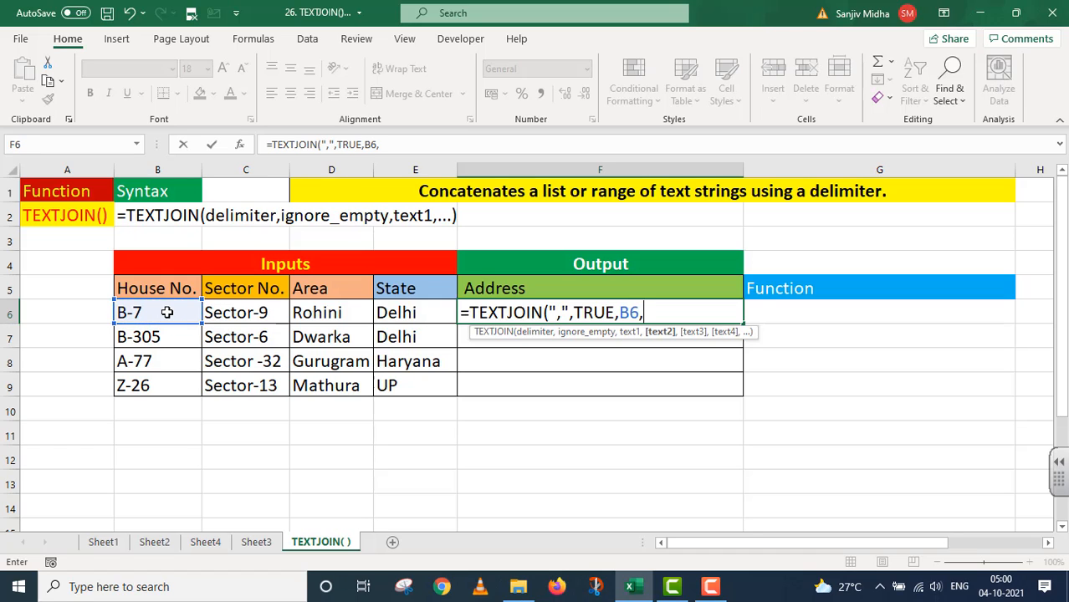
pyautogui.click(245, 312)
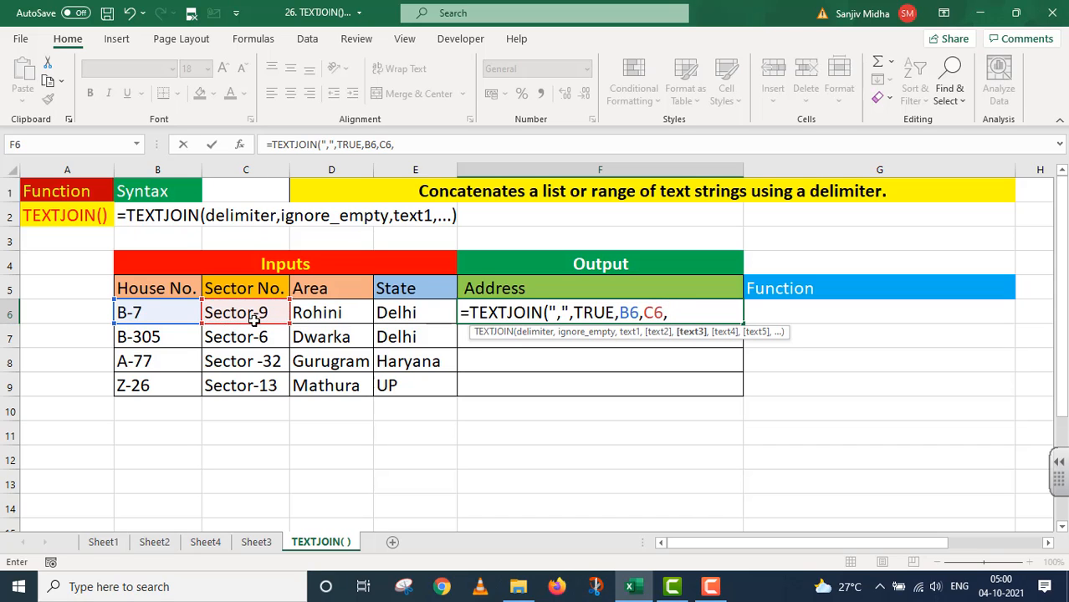
pyautogui.click(331, 312)
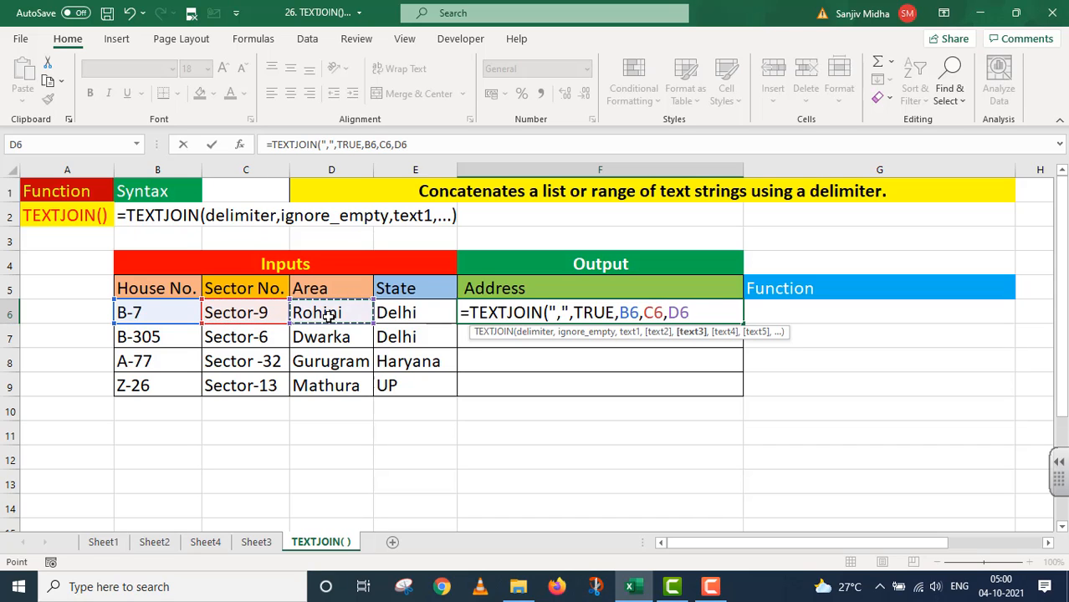
pyautogui.write(',')
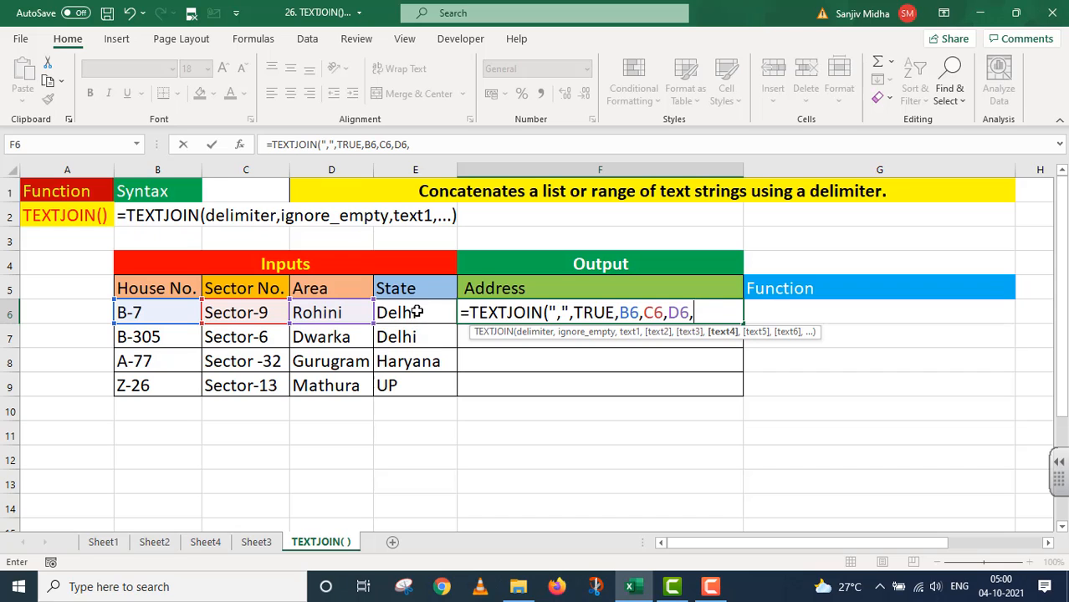
pyautogui.click(415, 312)
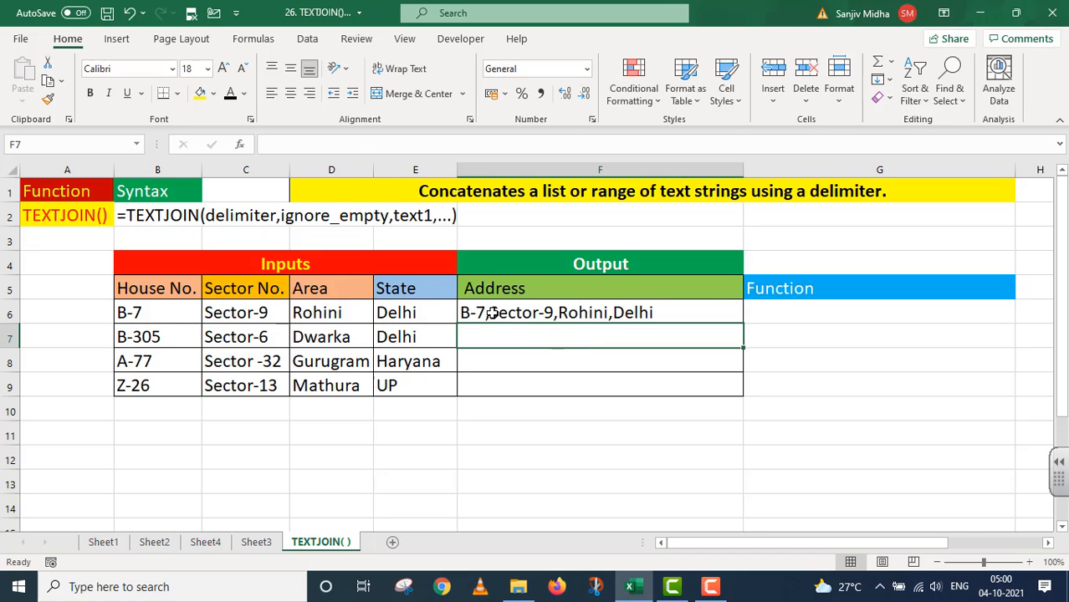
pyautogui.moveTo(698, 306)
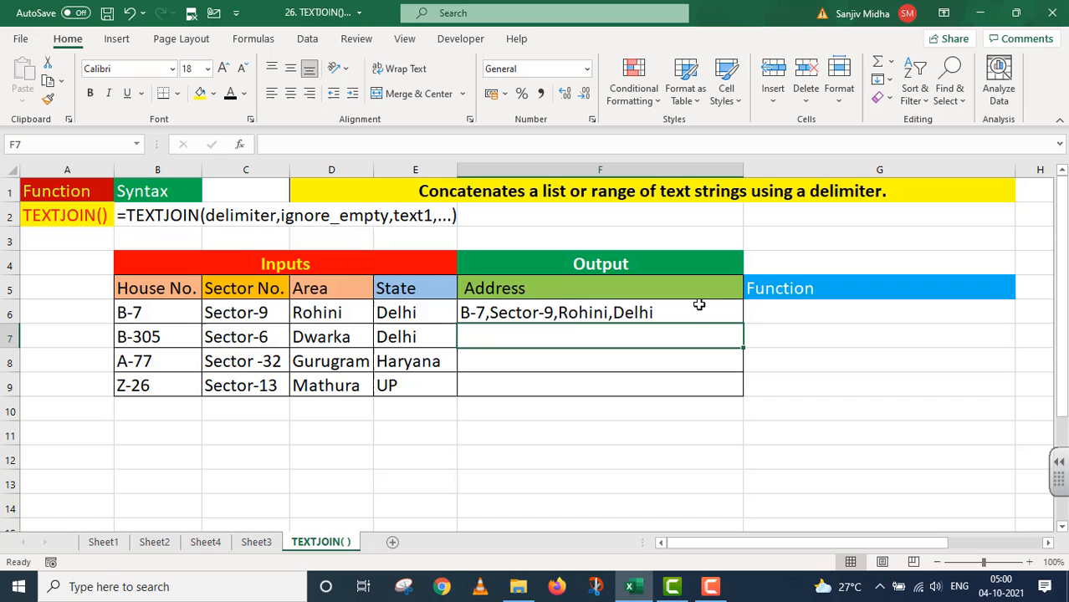
pyautogui.moveTo(497, 313)
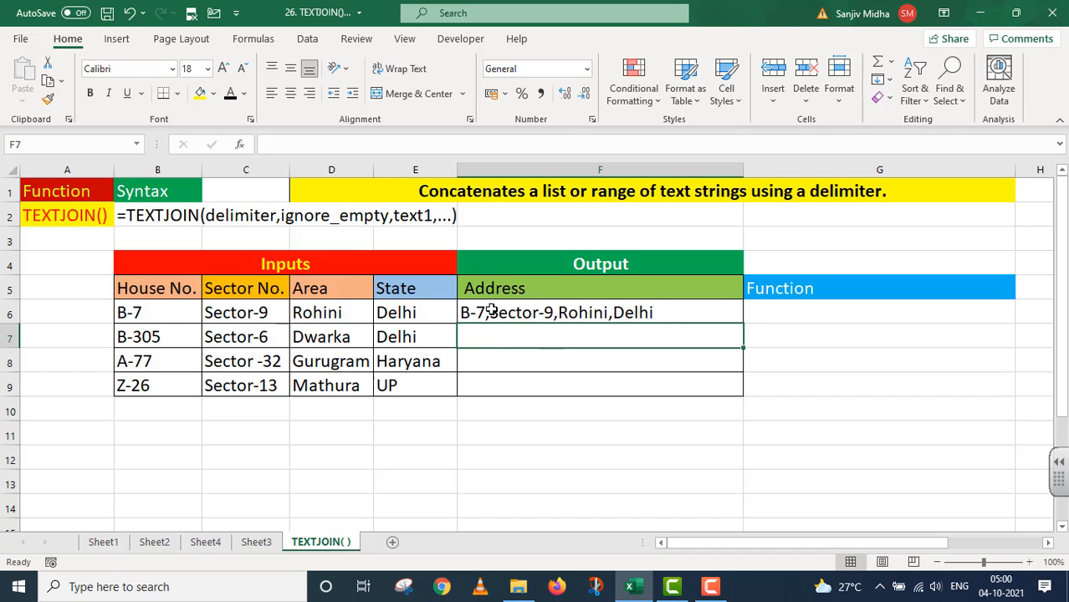
pyautogui.moveTo(582, 329)
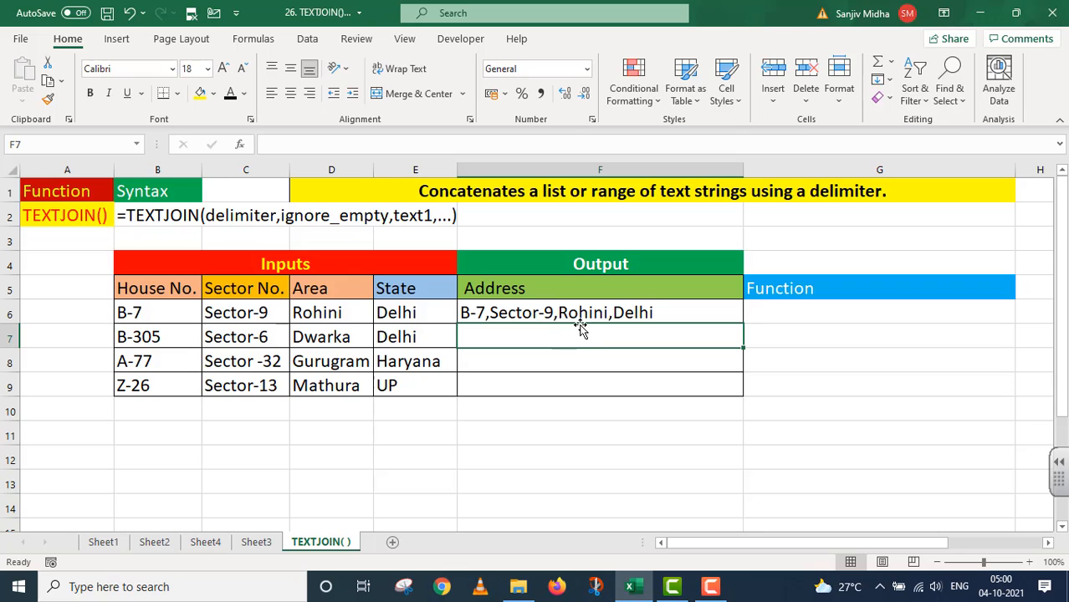
pyautogui.moveTo(635, 326)
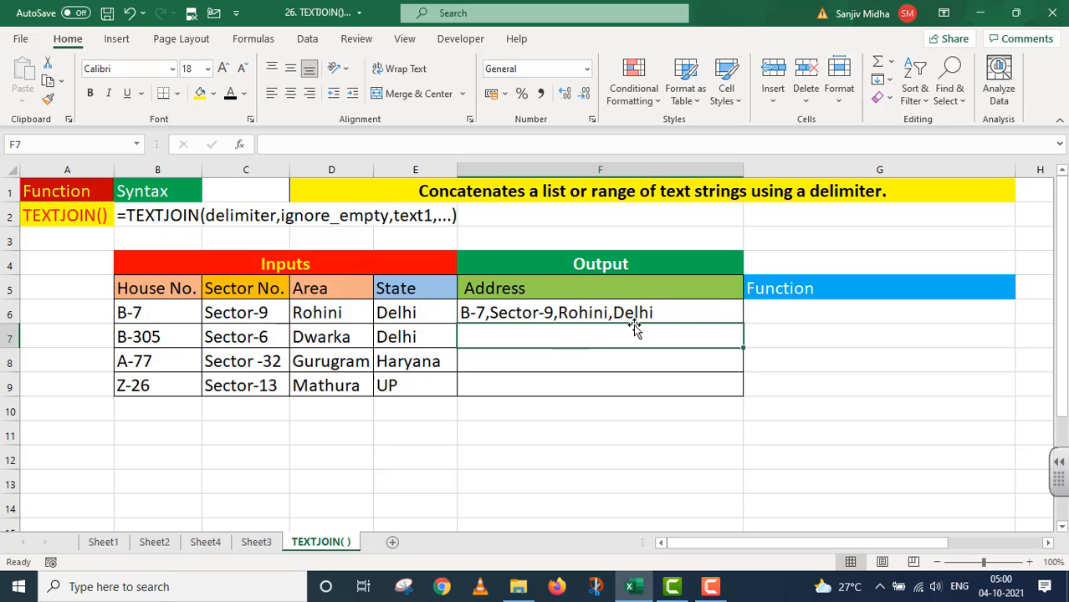
pyautogui.moveTo(729, 312)
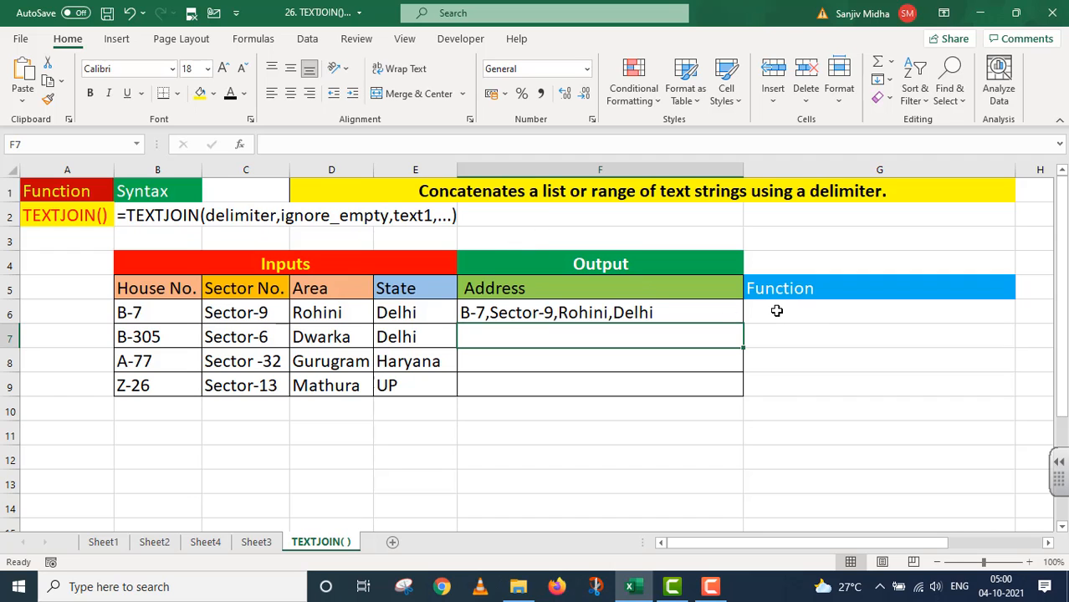
# - Enter '=TEXTJOIN(",",TRUE,B6,C6,D6,E6) as text in G6, then reselect F6
pyautogui.write('\'=TEXTJOIN(",",TRUE,B6,C6,D6,E6)')
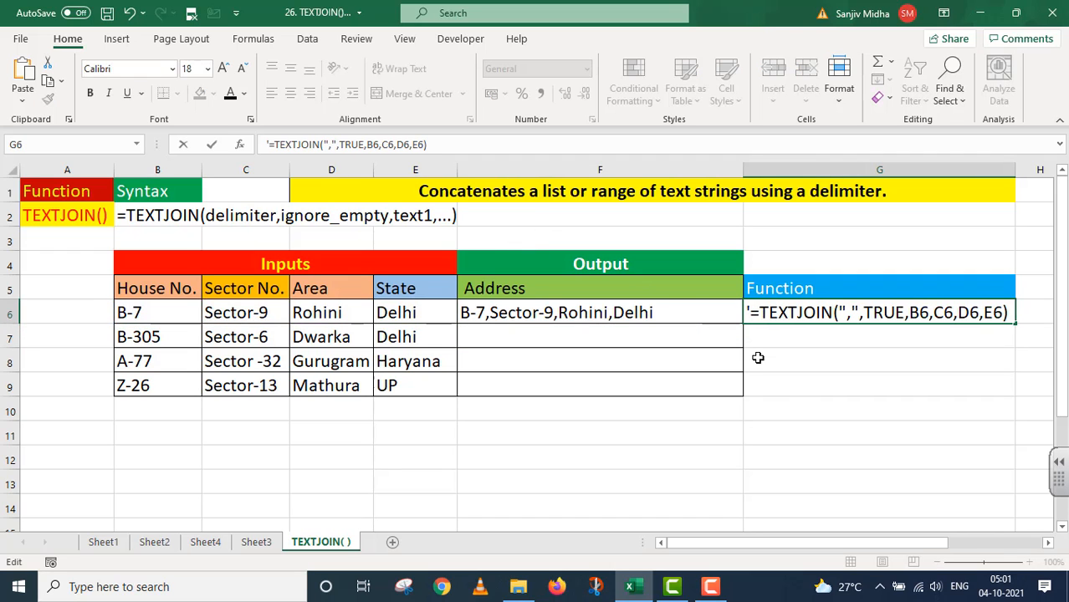
pyautogui.click(599, 312)
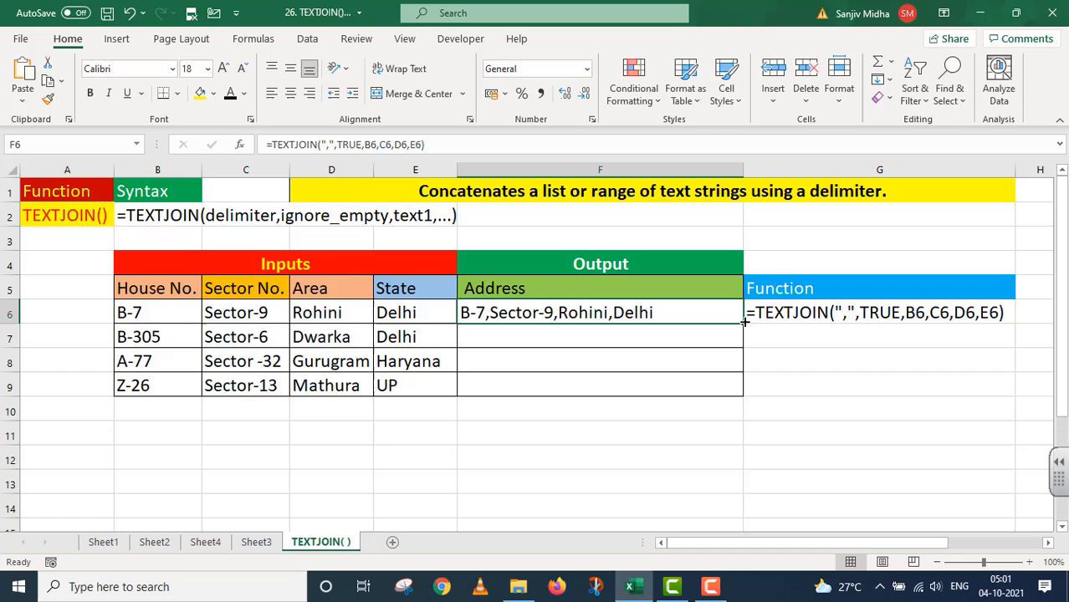
# - Drag F6's TEXTJOIN formula down through F9 to join the remaining addresses
pyautogui.moveTo(744, 322); pyautogui.dragTo(730, 387)
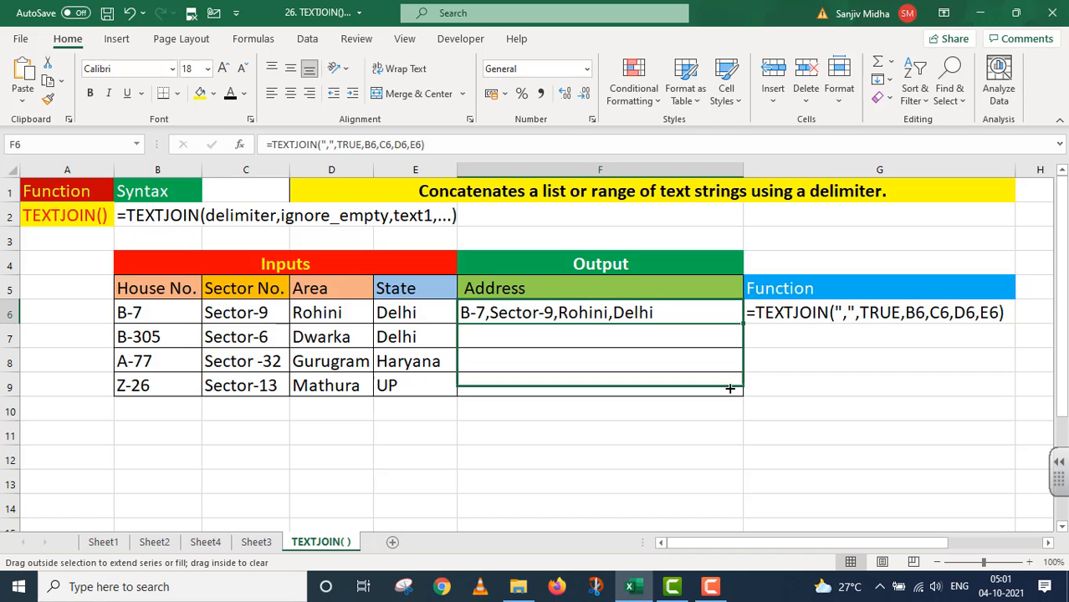
pyautogui.moveTo(731, 323); pyautogui.dragTo(730, 386)
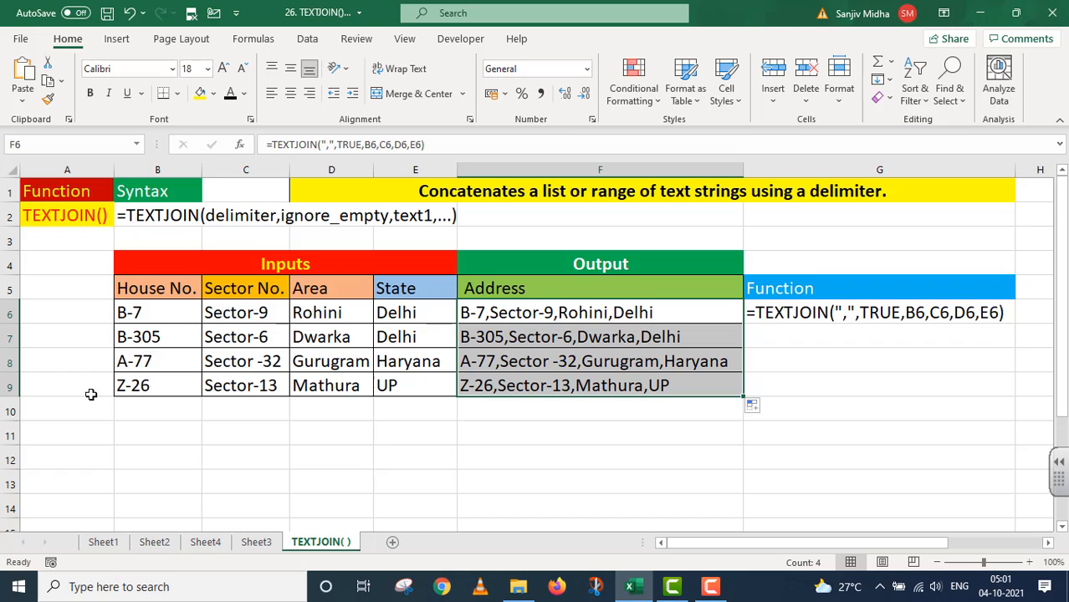
pyautogui.moveTo(761, 415)
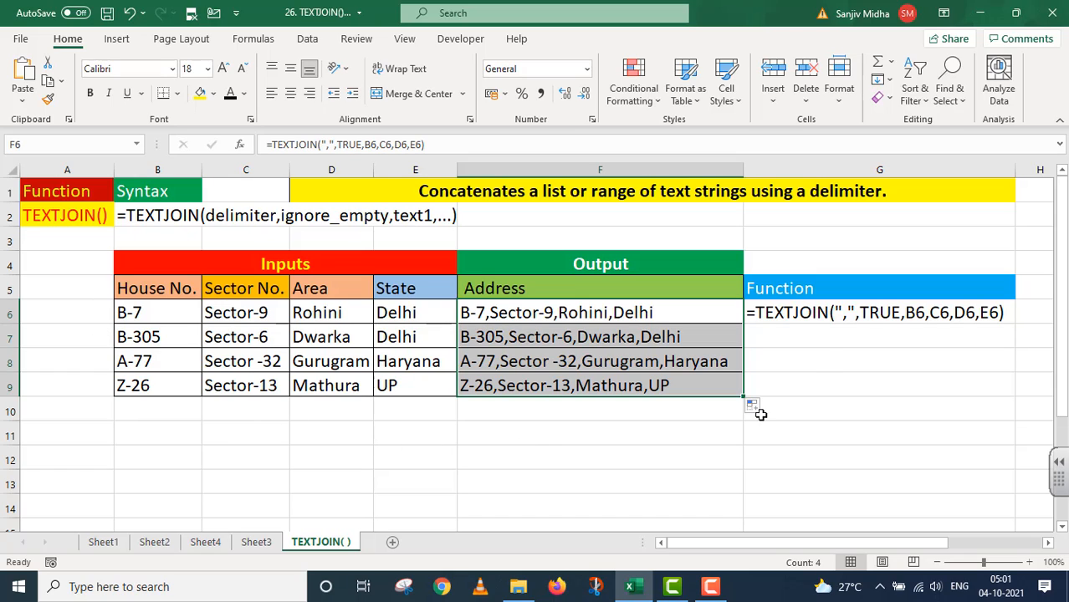
pyautogui.moveTo(821, 362)
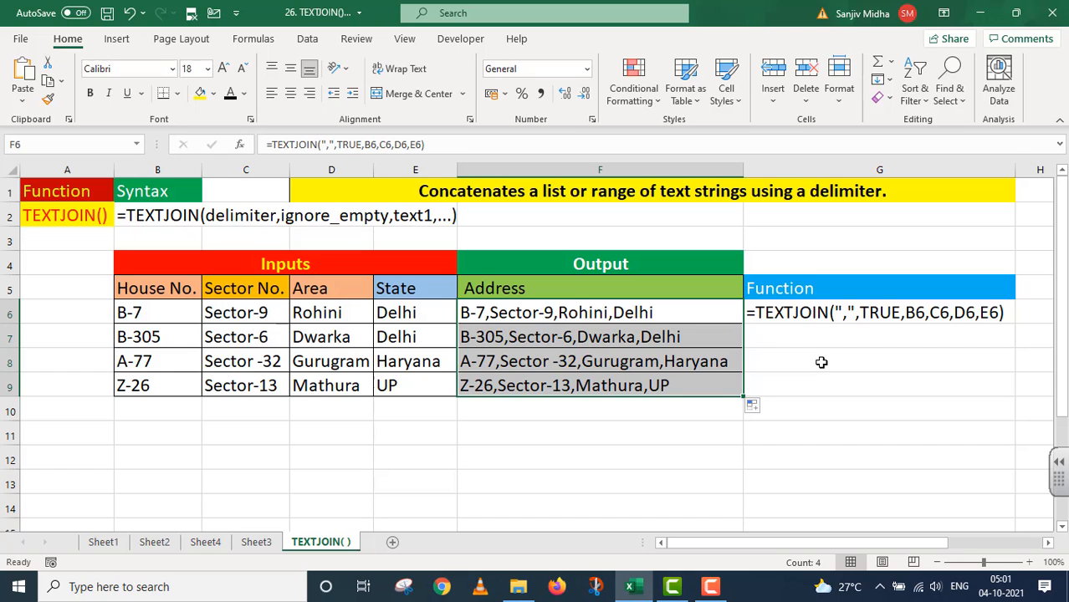
pyautogui.moveTo(131, 404)
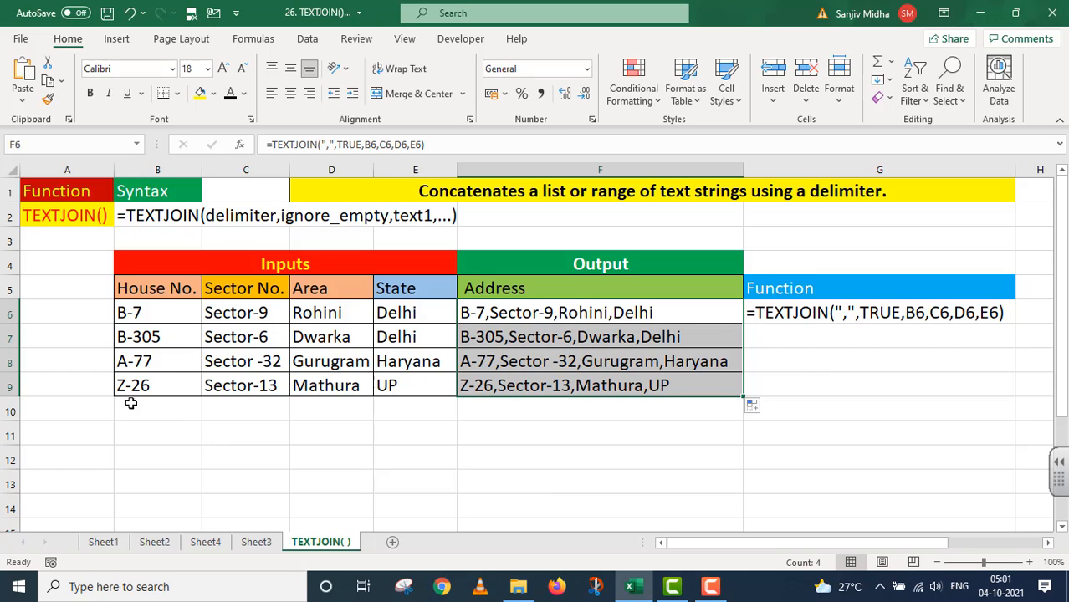
pyautogui.moveTo(433, 412)
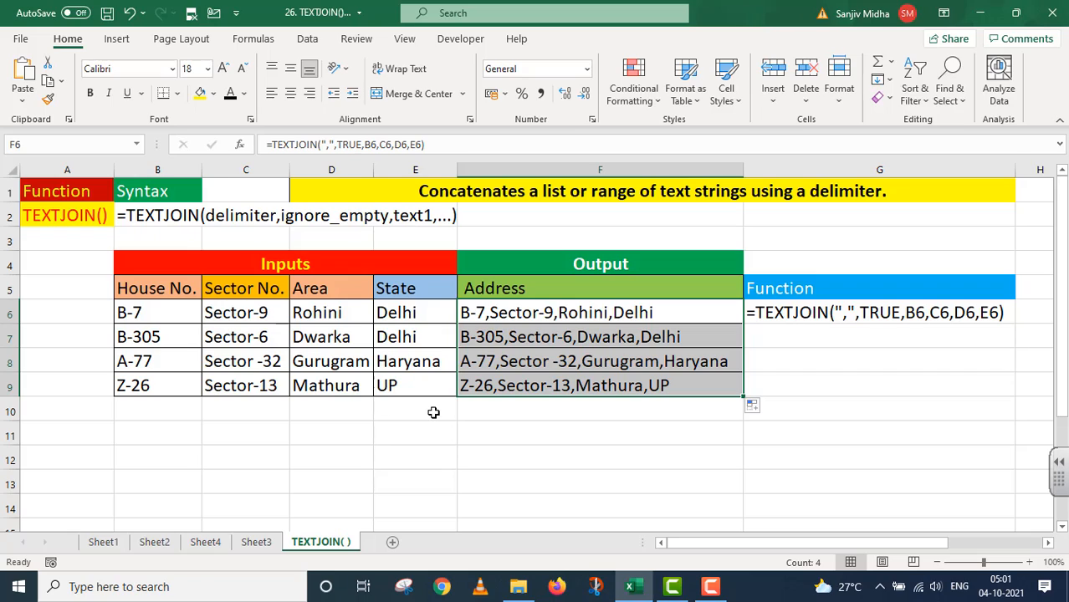
pyautogui.moveTo(548, 436)
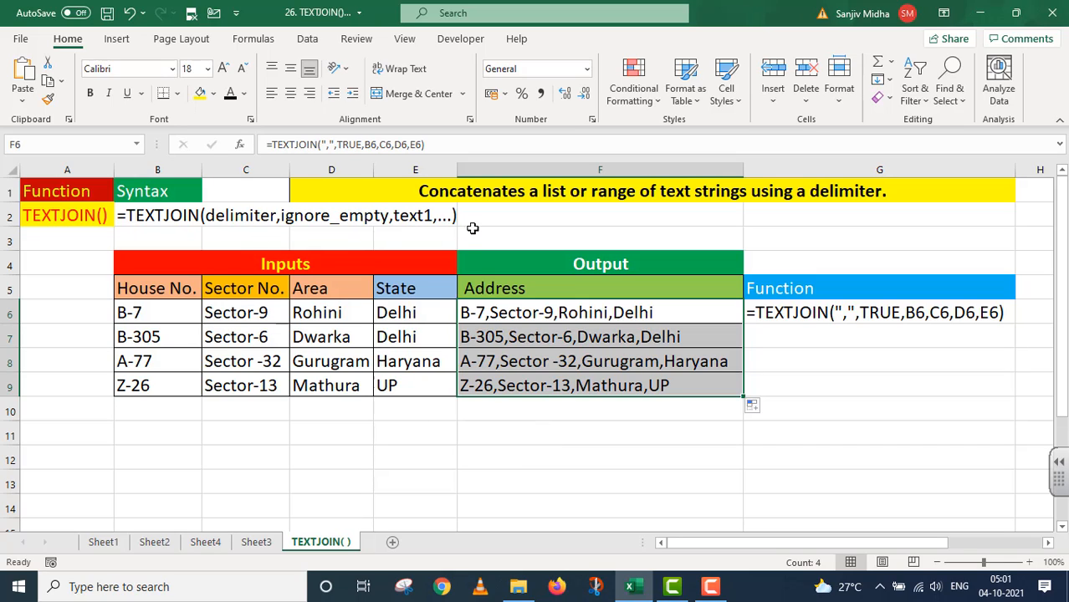
pyautogui.moveTo(476, 226)
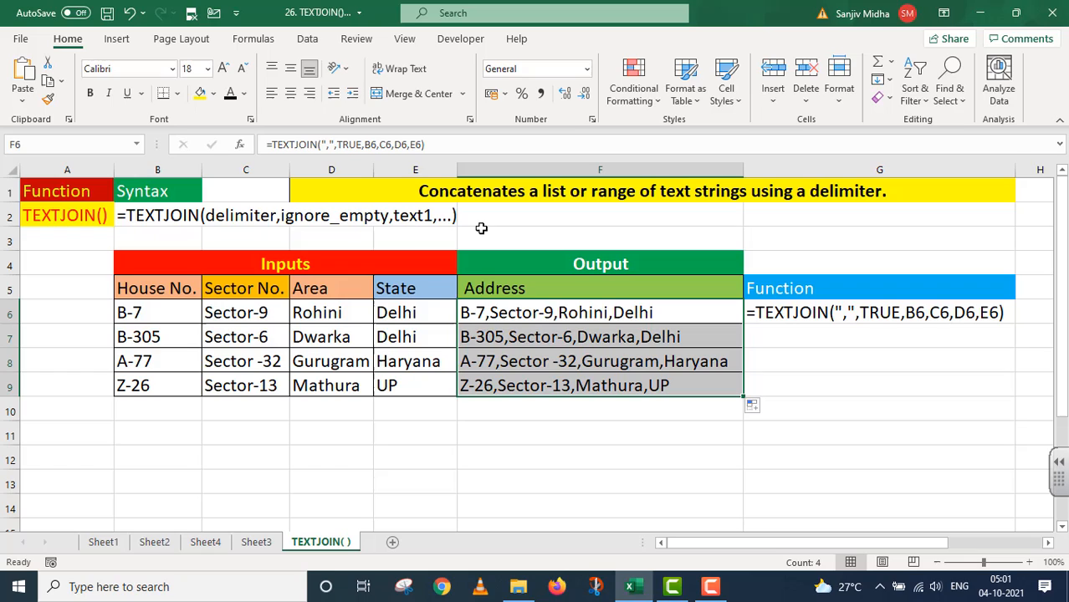
pyautogui.moveTo(465, 235)
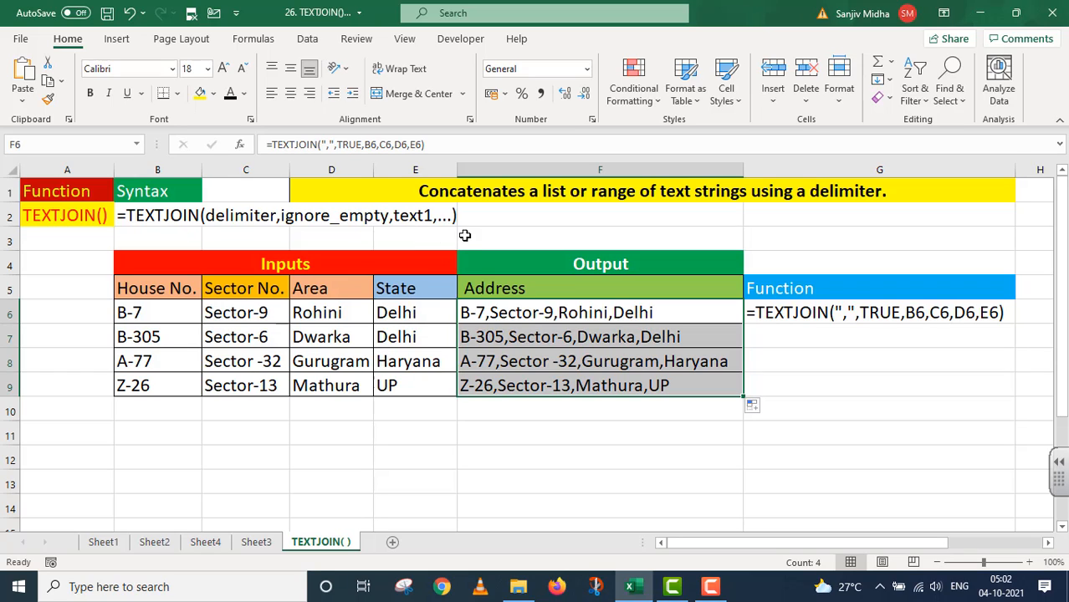
pyautogui.moveTo(481, 232)
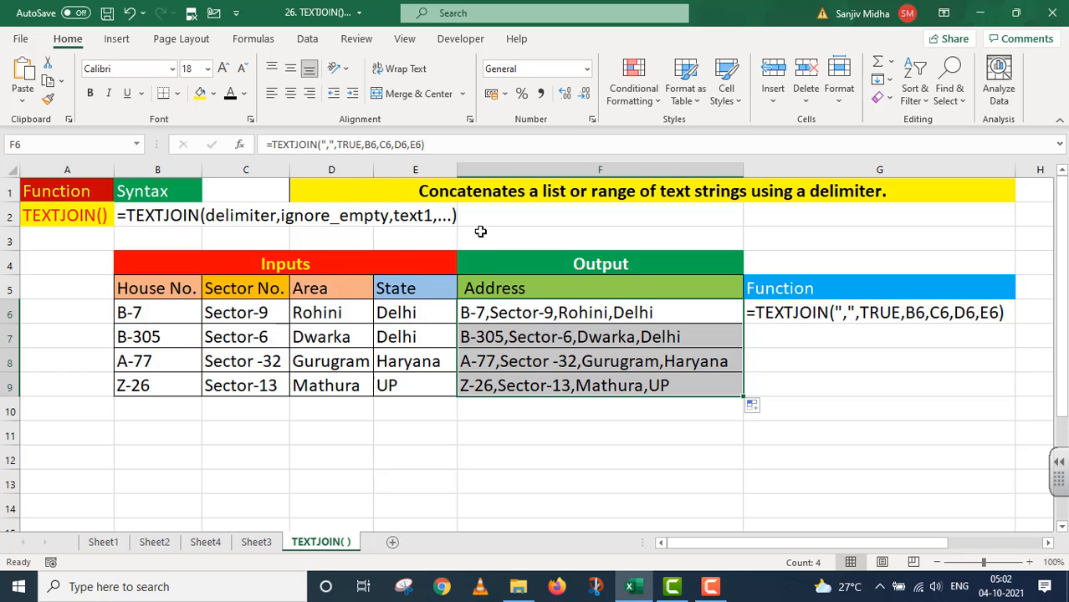
pyautogui.moveTo(483, 230)
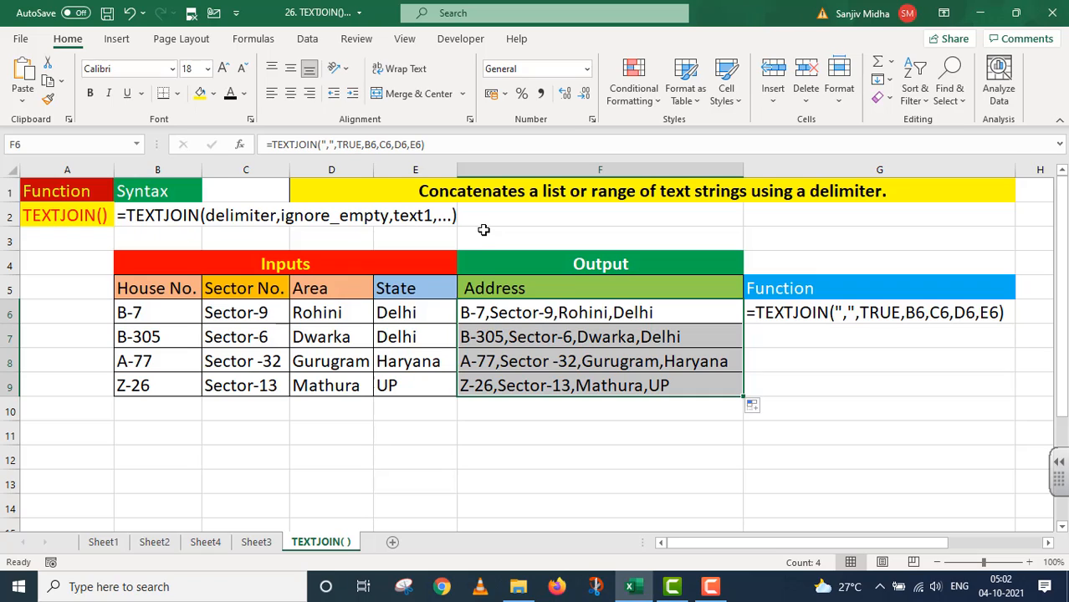